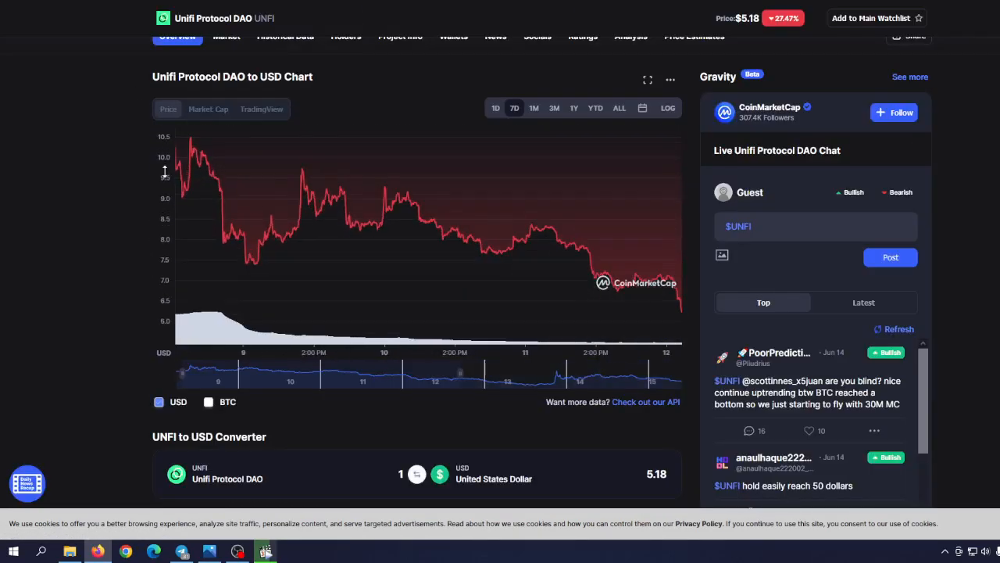
Scroll the Twitter feed and open Unifi Protocol's tweet about UNFI joining Binance Earn
{"action": "scroll", "scroll_direction": "up", "scroll_amount": 3}
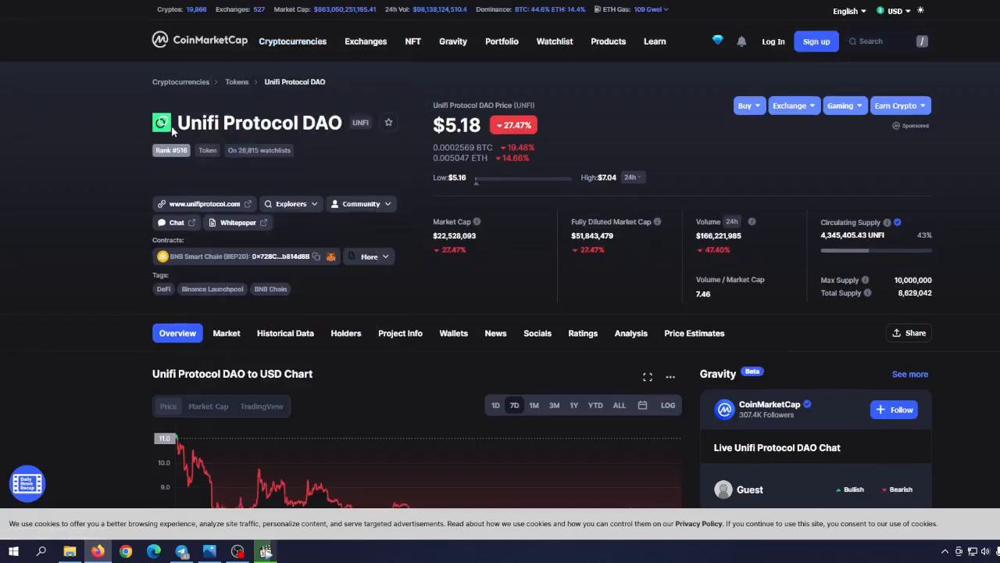
{"action": "mouse_move", "coordinate": [207, 66]}
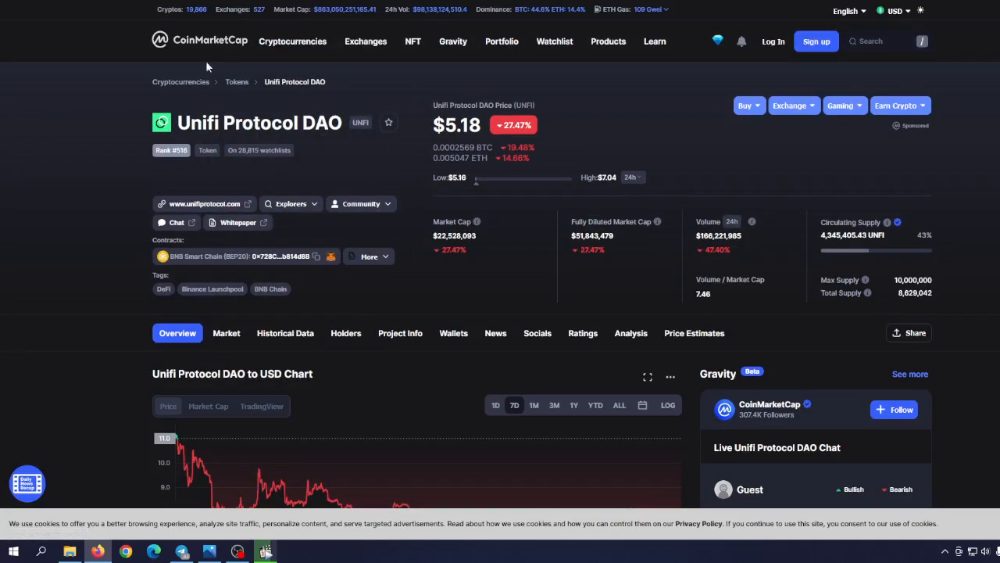
{"action": "mouse_move", "coordinate": [123, 84]}
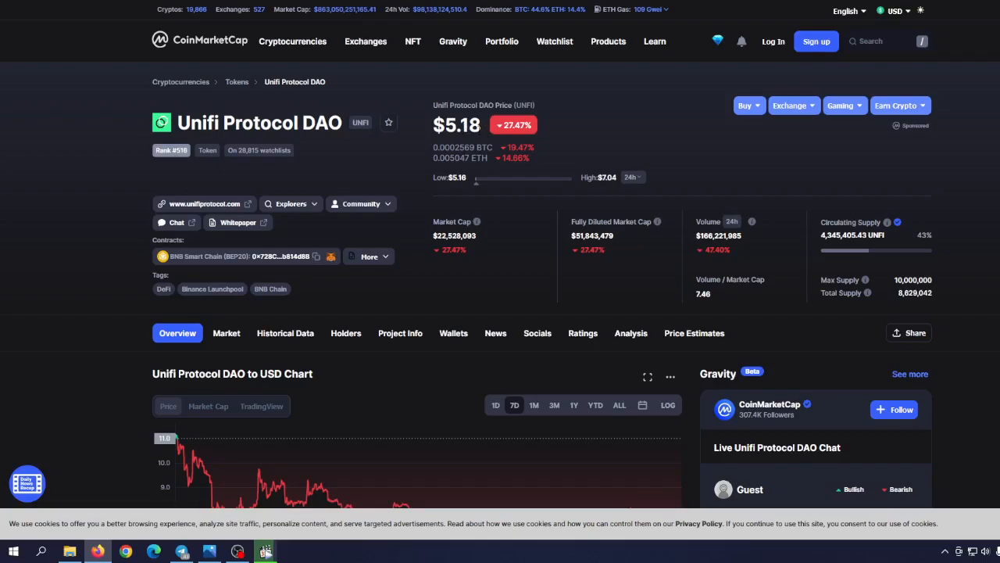
{"action": "scroll", "scroll_direction": "down", "scroll_amount": 3}
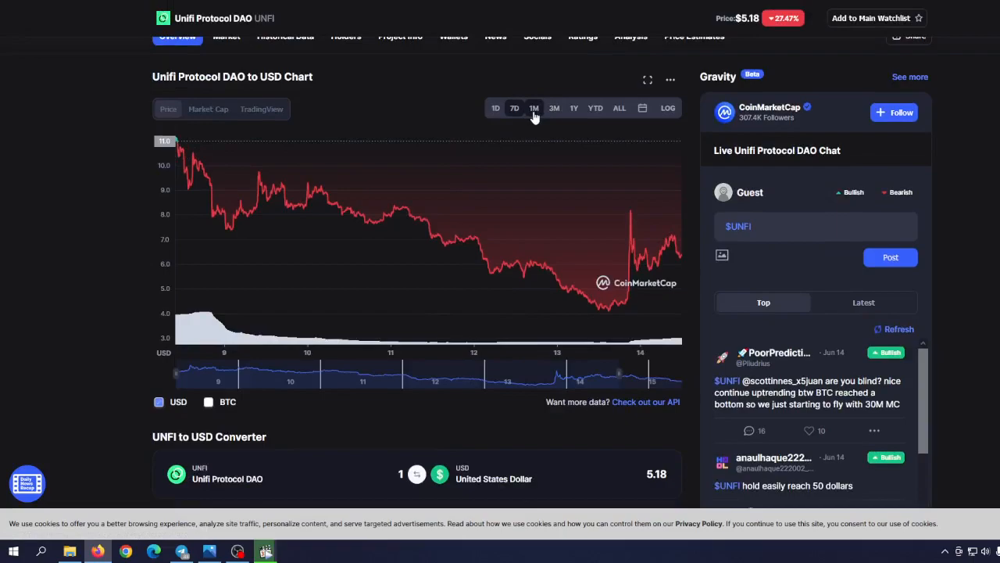
{"action": "left_click", "coordinate": [534, 107]}
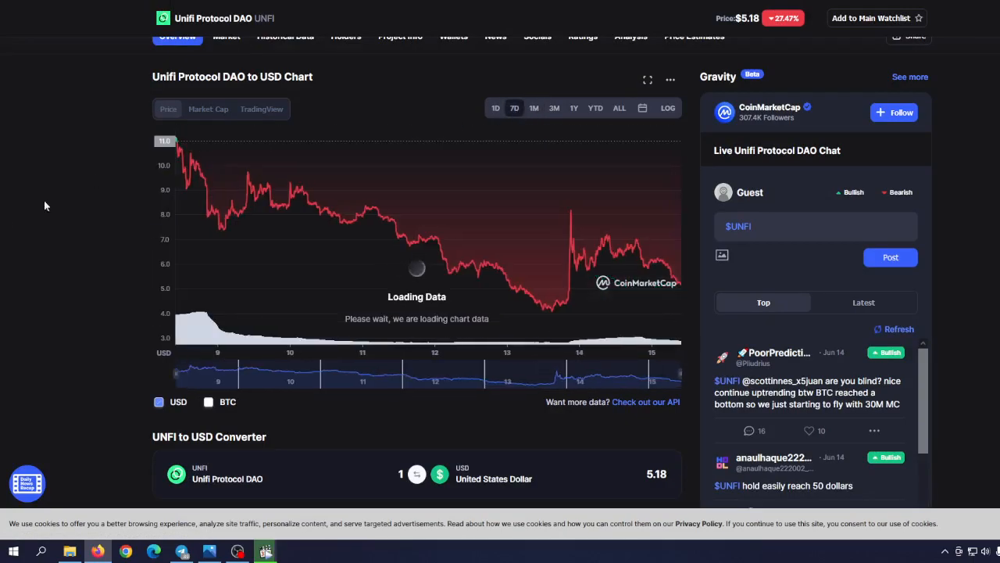
{"action": "scroll", "scroll_direction": "up", "scroll_amount": 3}
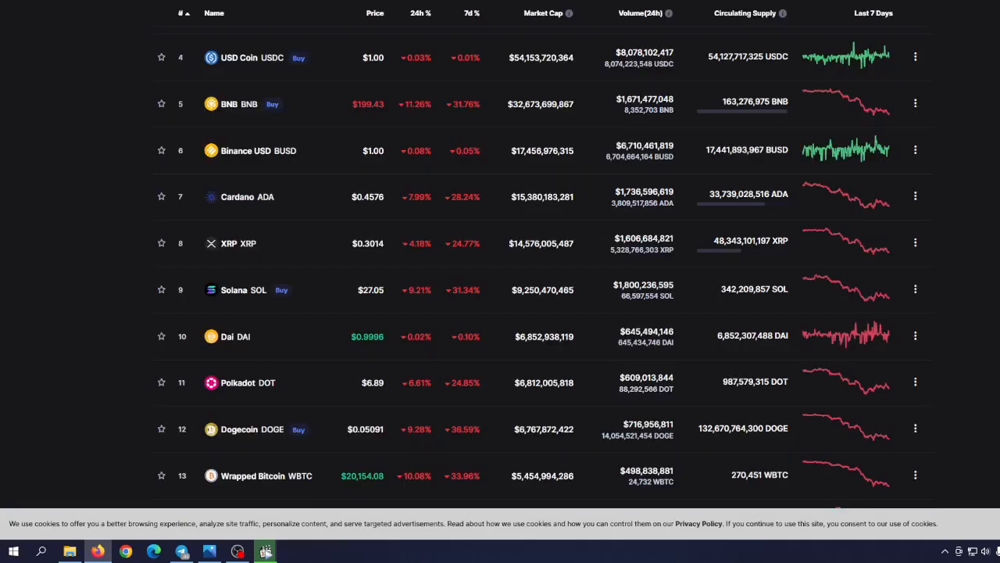
{"action": "scroll", "scroll_direction": "up", "scroll_amount": 3}
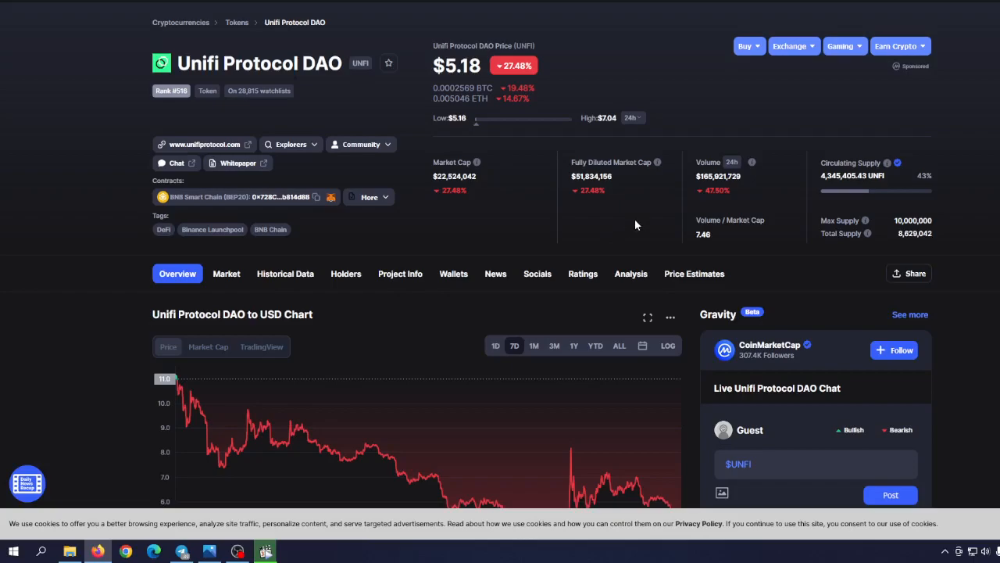
{"action": "mouse_move", "coordinate": [870, 251]}
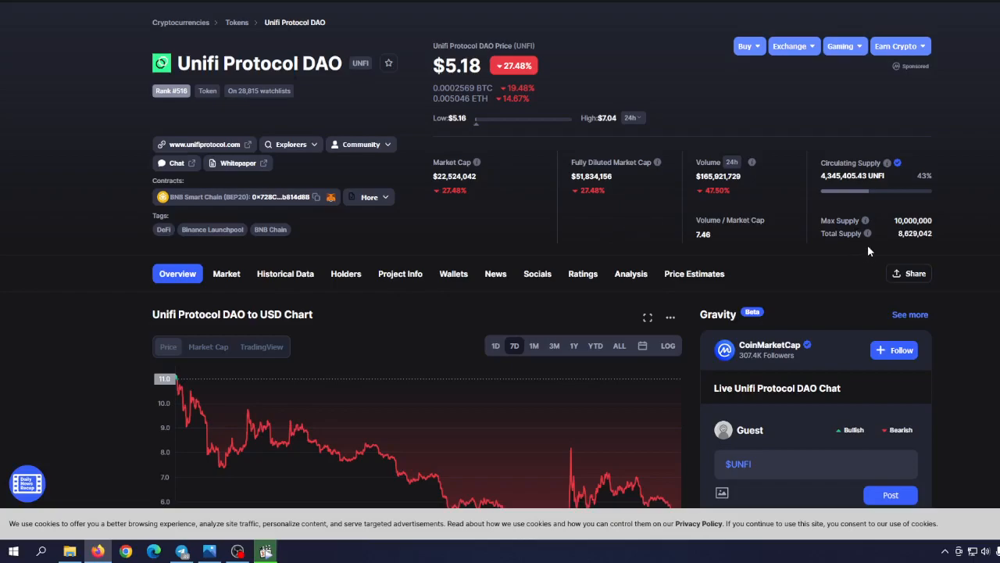
{"action": "mouse_move", "coordinate": [526, 37]}
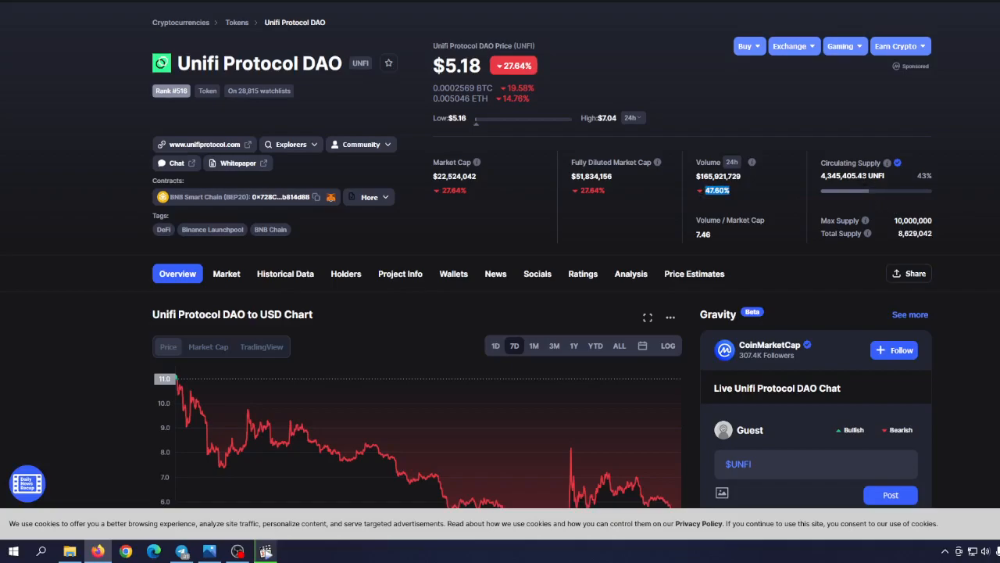
{"action": "mouse_move", "coordinate": [961, 177]}
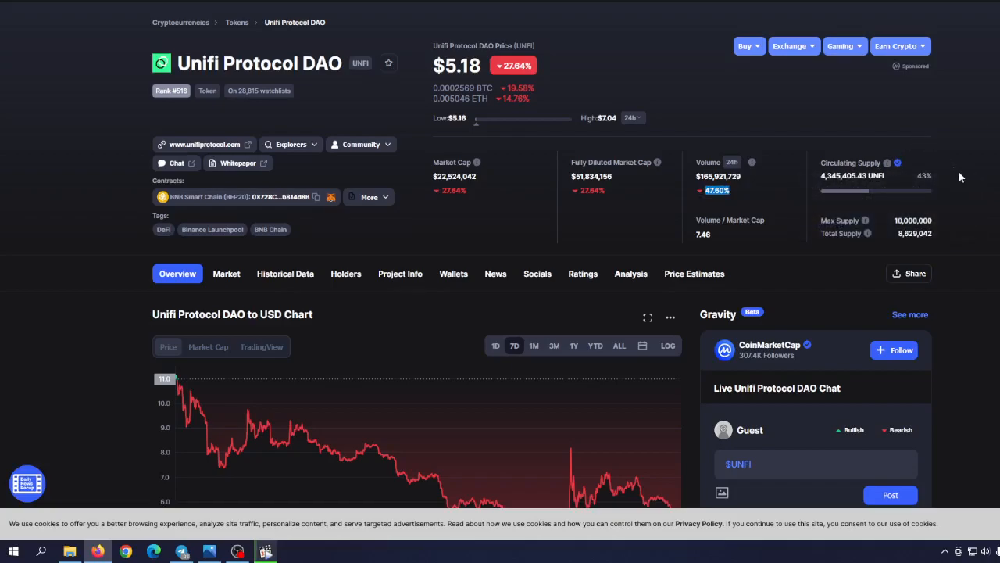
{"action": "scroll", "scroll_direction": "down", "scroll_amount": 3}
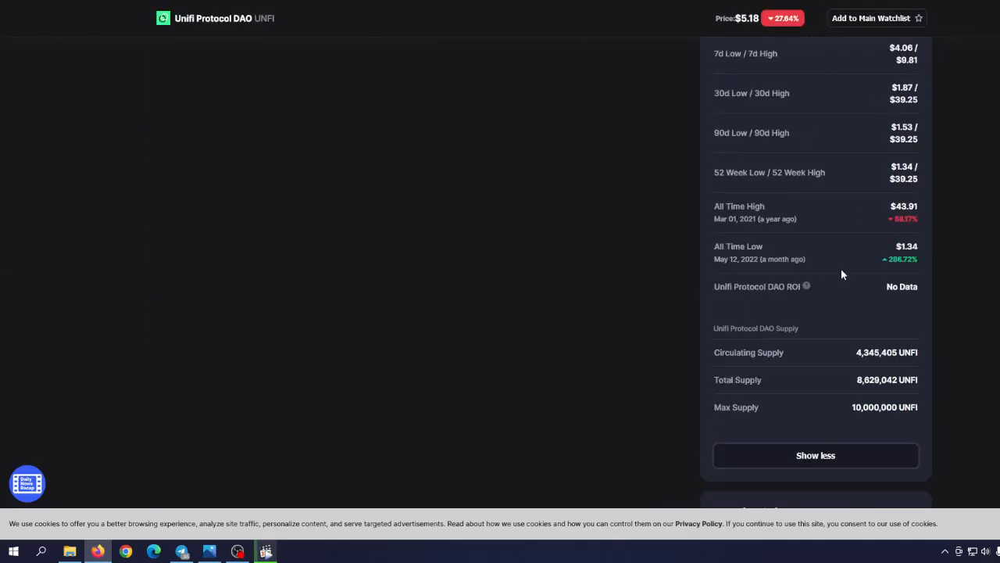
{"action": "mouse_move", "coordinate": [814, 274]}
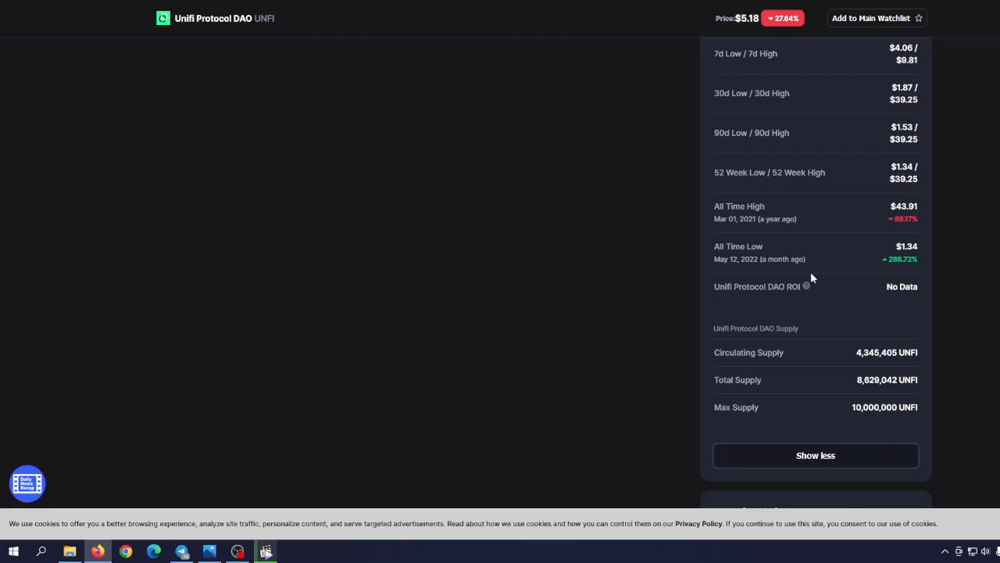
{"action": "mouse_move", "coordinate": [811, 279]}
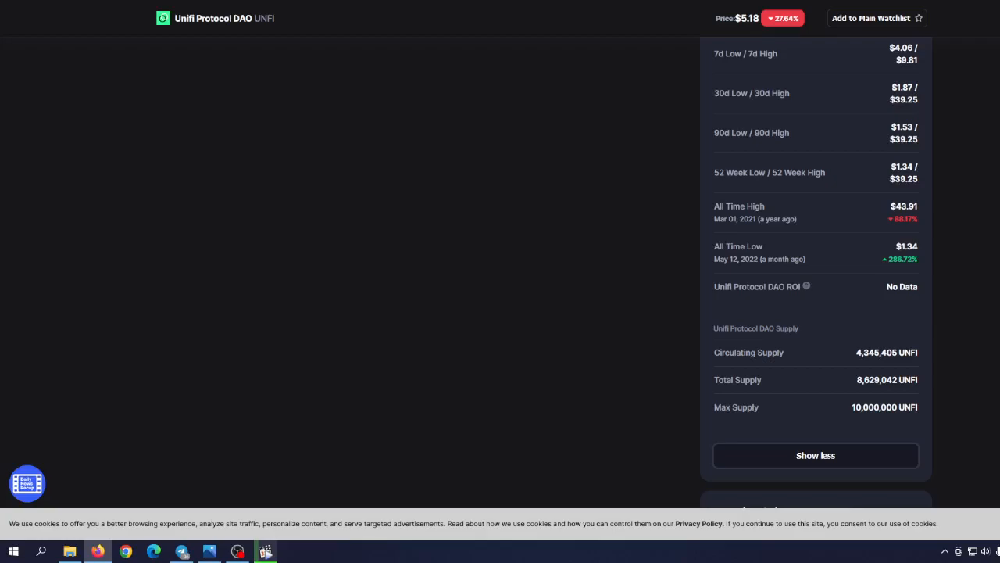
{"action": "mouse_move", "coordinate": [189, 180]}
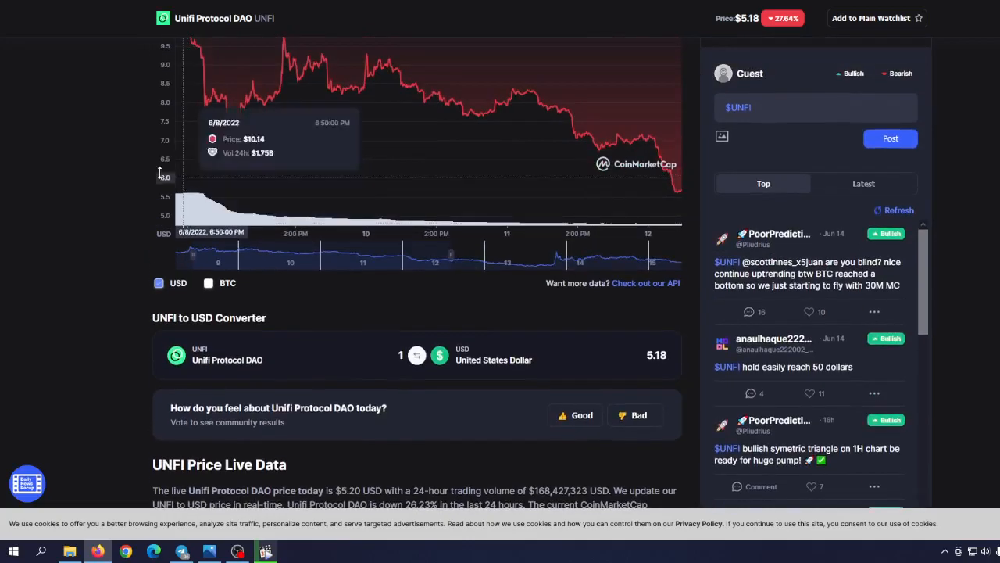
{"action": "scroll", "scroll_direction": "up", "scroll_amount": 3}
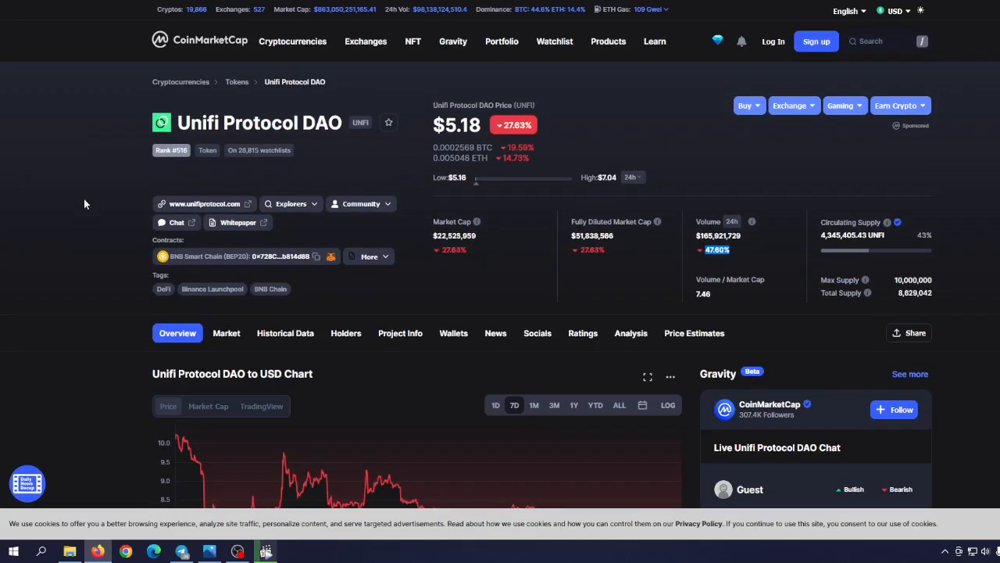
{"action": "mouse_move", "coordinate": [69, 191]}
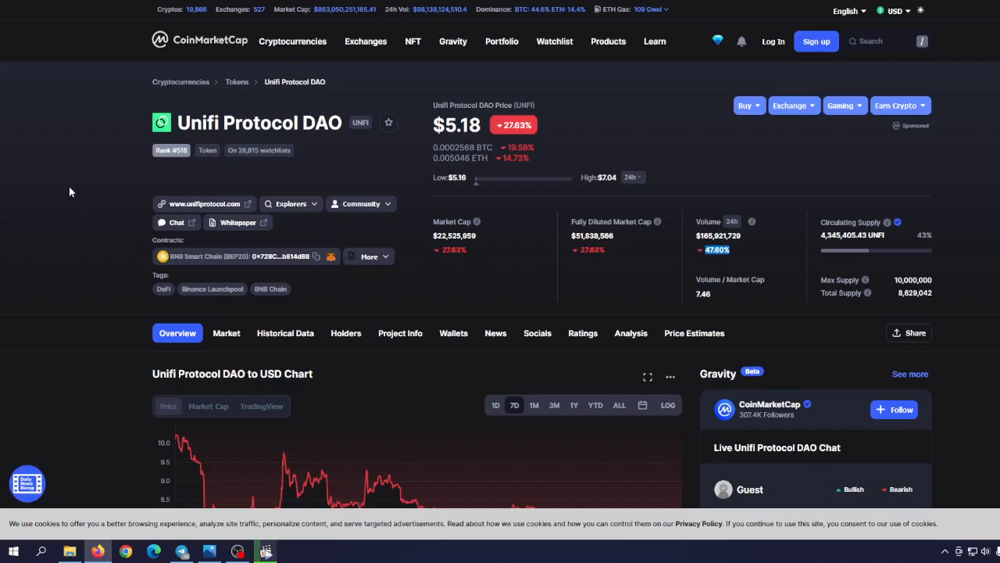
{"action": "mouse_move", "coordinate": [66, 183]}
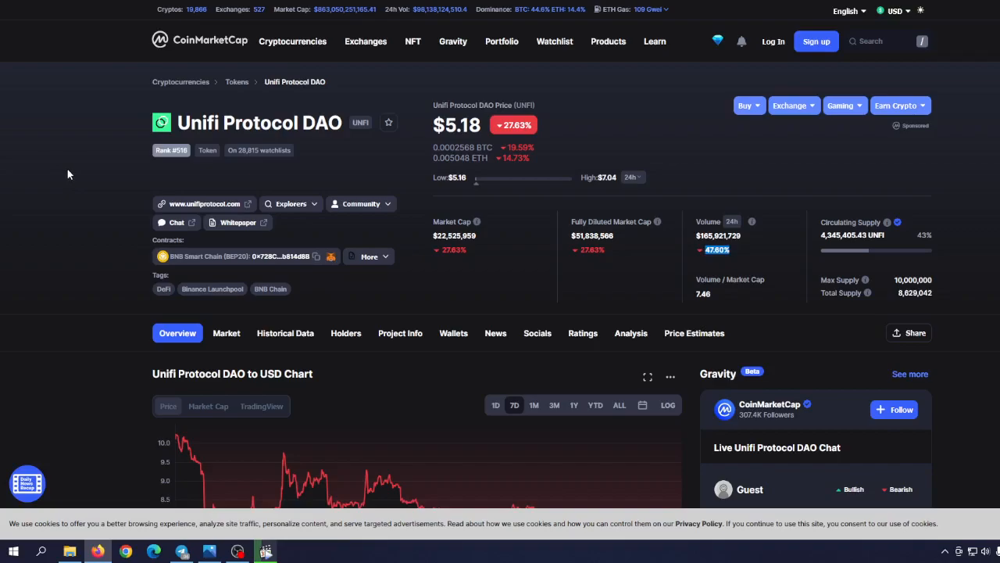
{"action": "mouse_move", "coordinate": [239, 223]}
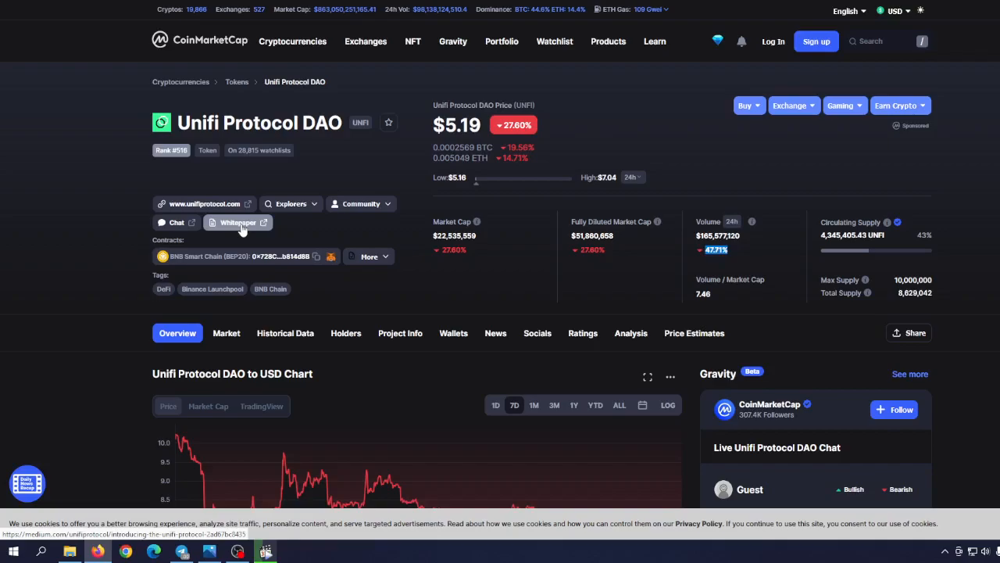
{"action": "mouse_move", "coordinate": [693, 175]}
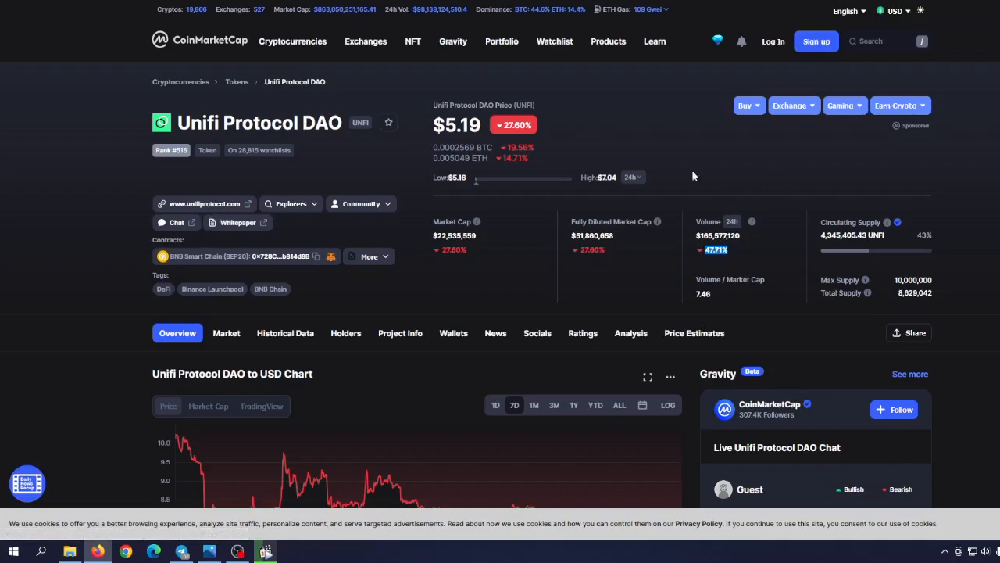
{"action": "mouse_move", "coordinate": [407, 159]}
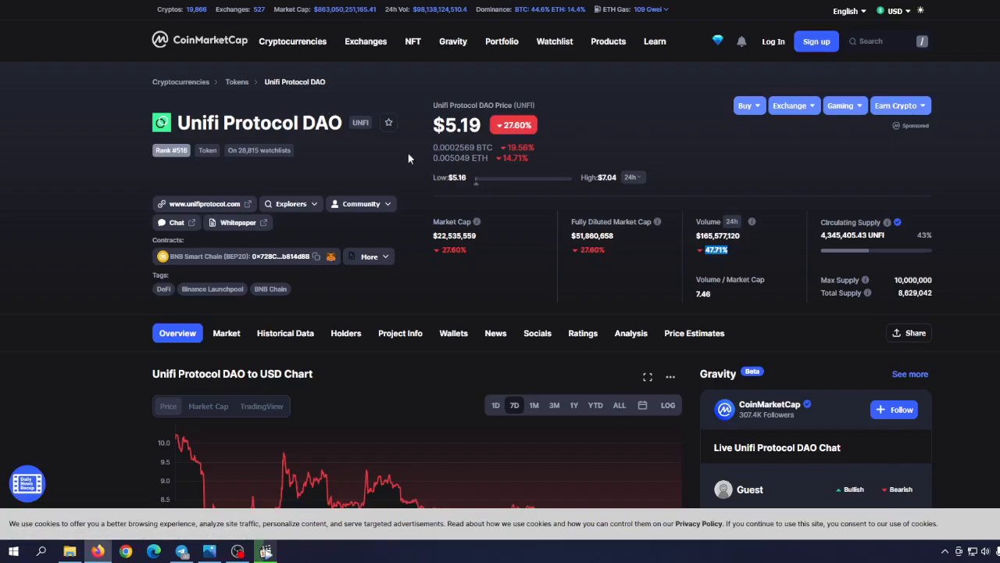
{"action": "scroll", "scroll_direction": "down", "scroll_amount": 3}
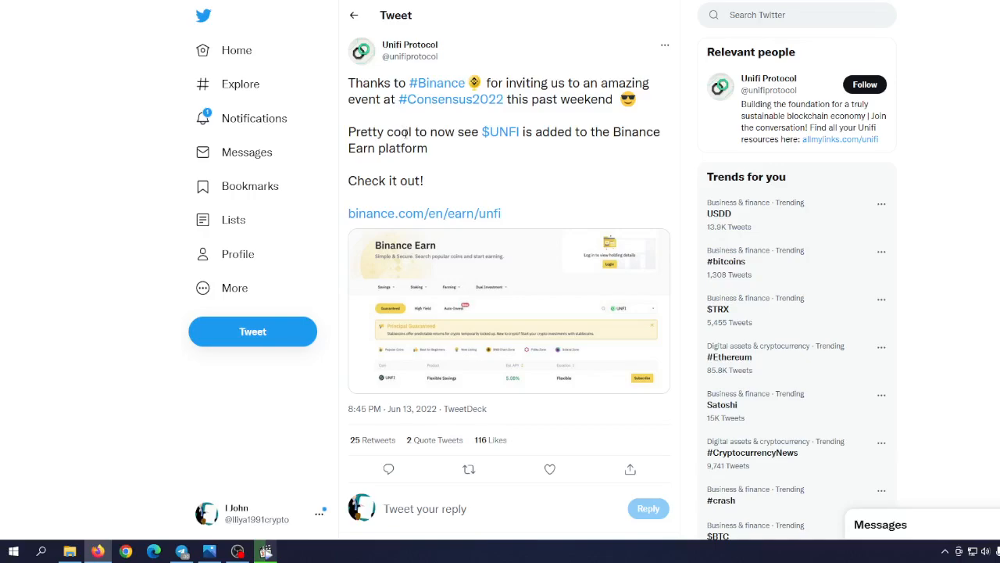
{"action": "mouse_move", "coordinate": [436, 159]}
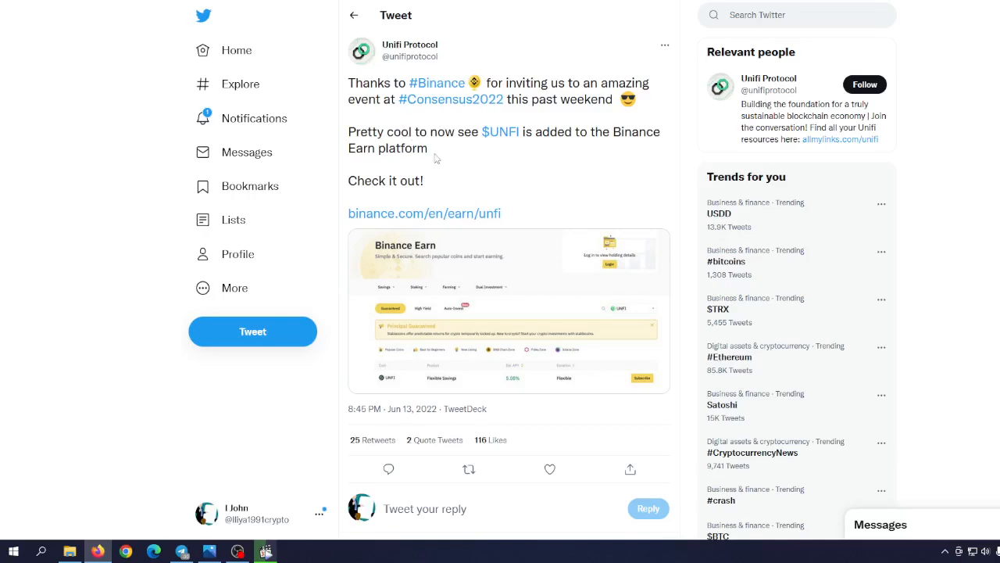
{"action": "double_click", "coordinate": [394, 149]}
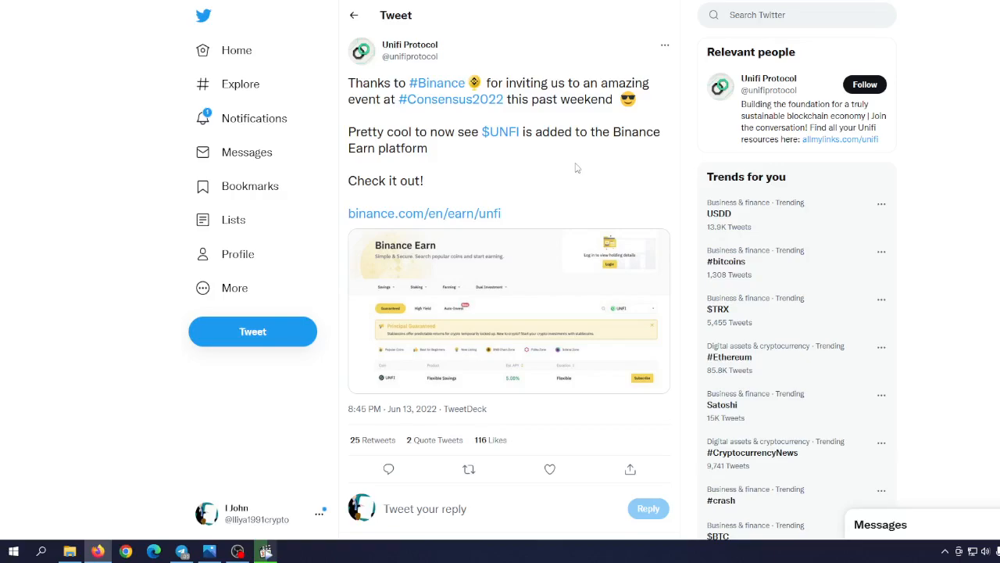
{"action": "mouse_move", "coordinate": [554, 134]}
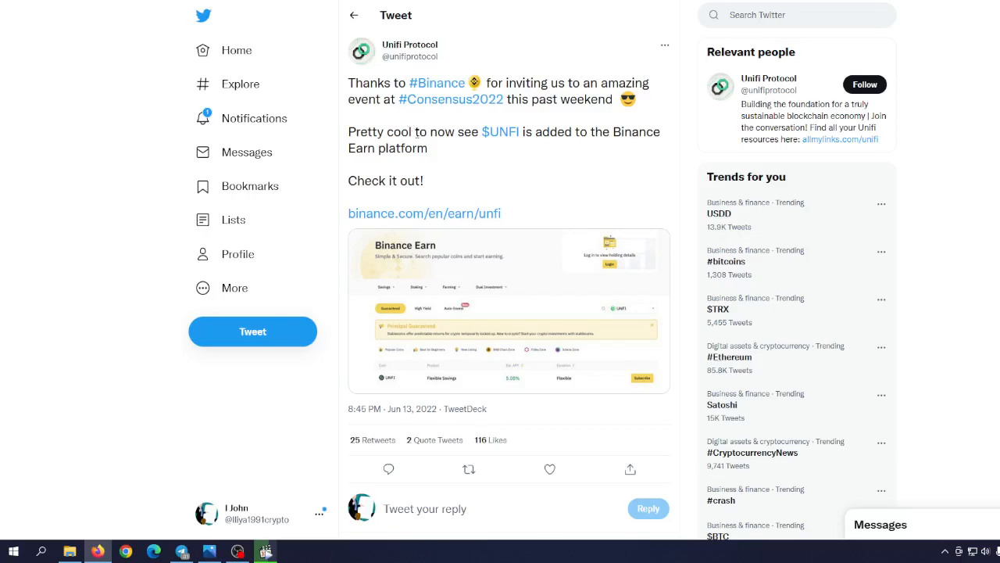
{"action": "mouse_move", "coordinate": [461, 169]}
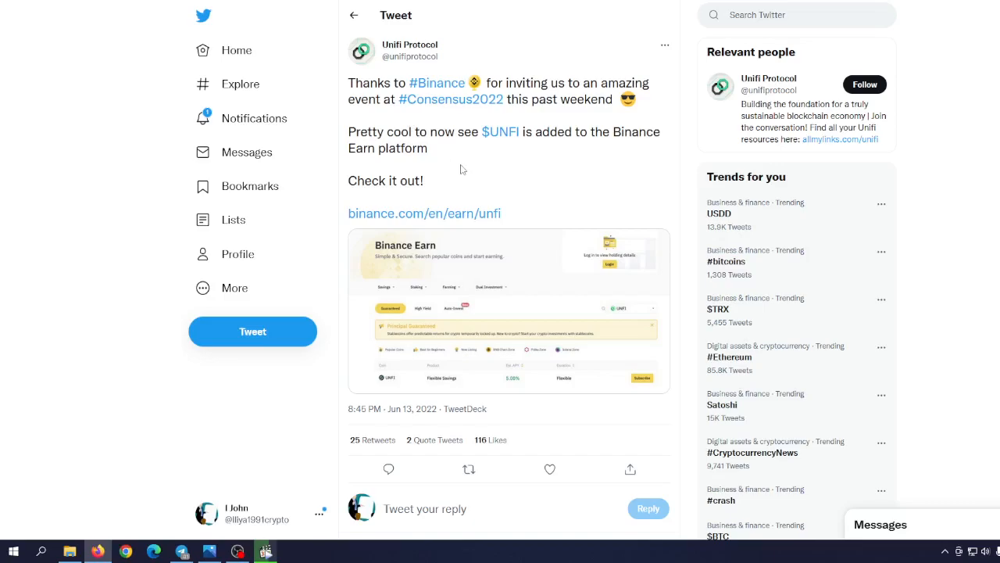
{"action": "mouse_move", "coordinate": [443, 233]}
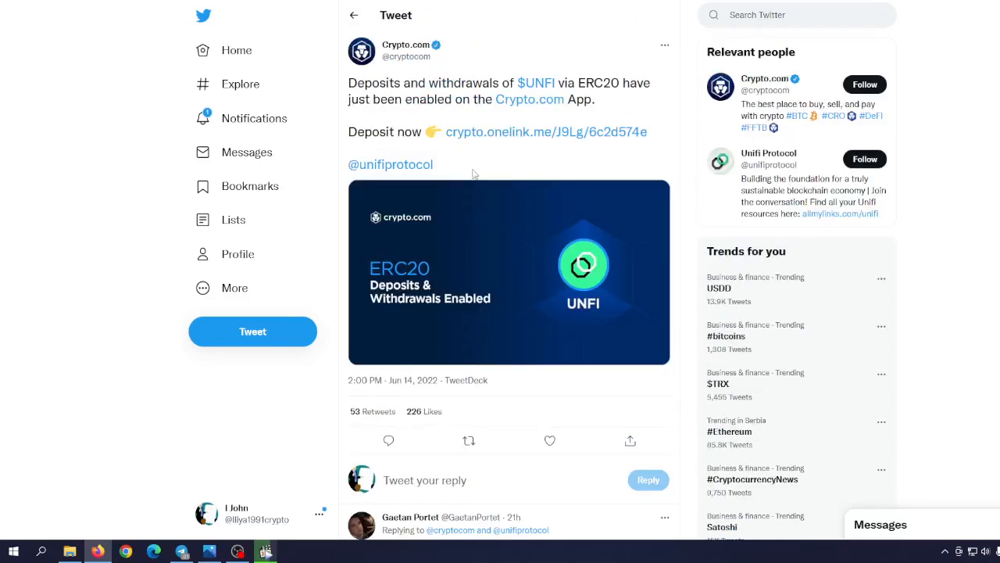
{"action": "mouse_move", "coordinate": [507, 221]}
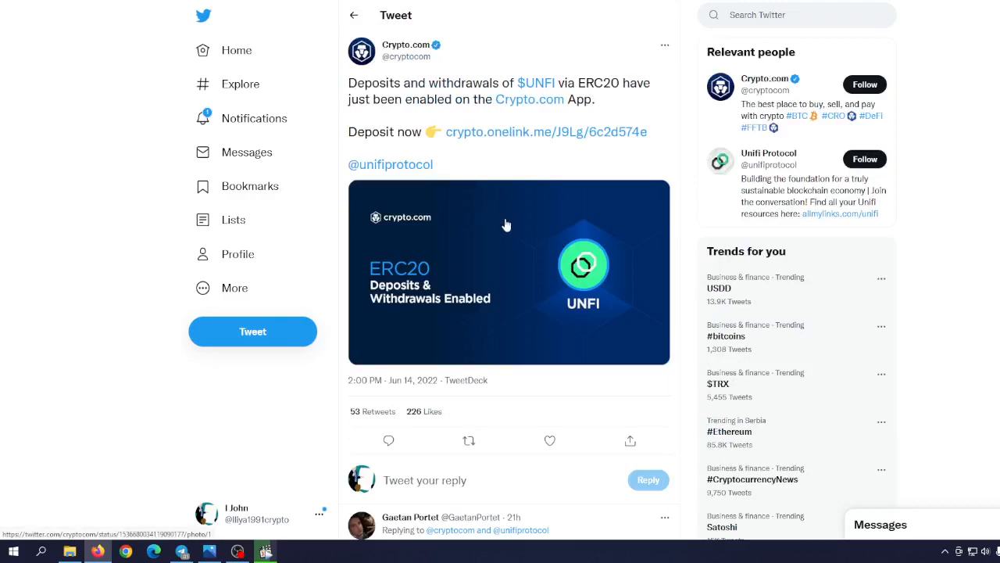
{"action": "mouse_move", "coordinate": [506, 190]}
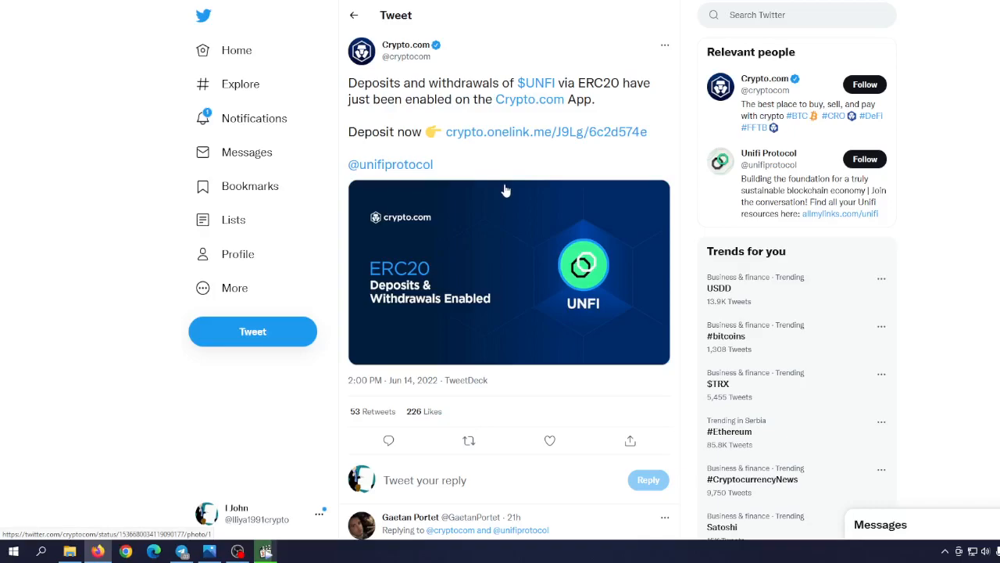
Scroll down to the Crypto.com tweet announcing UNFI ERC20 deposits and withdrawals
{"action": "scroll", "scroll_direction": "down", "scroll_amount": 3}
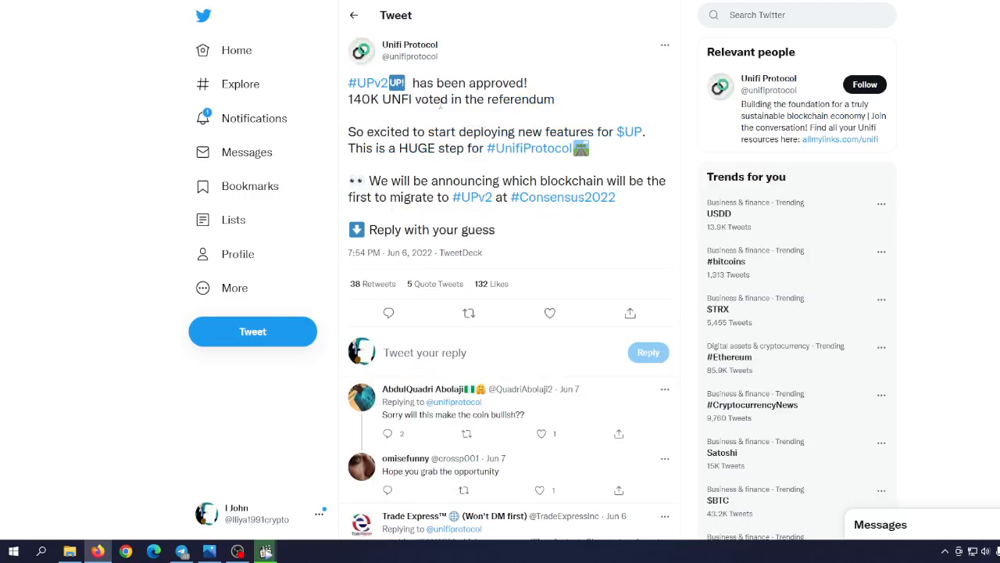
{"action": "mouse_move", "coordinate": [394, 115]}
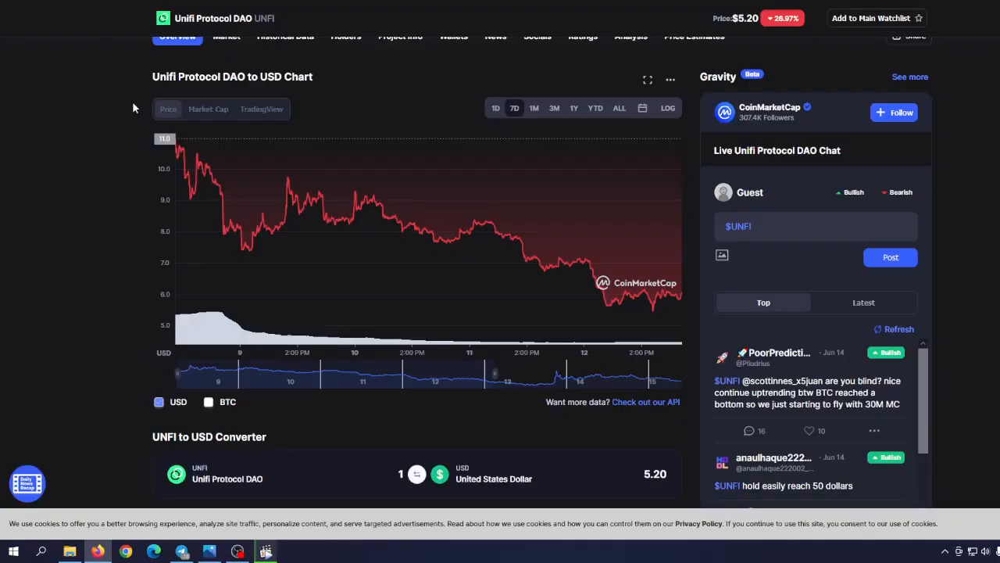
Scroll to the UNFI price chart and overlay the BTC price line
{"action": "scroll", "scroll_direction": "down", "scroll_amount": 3}
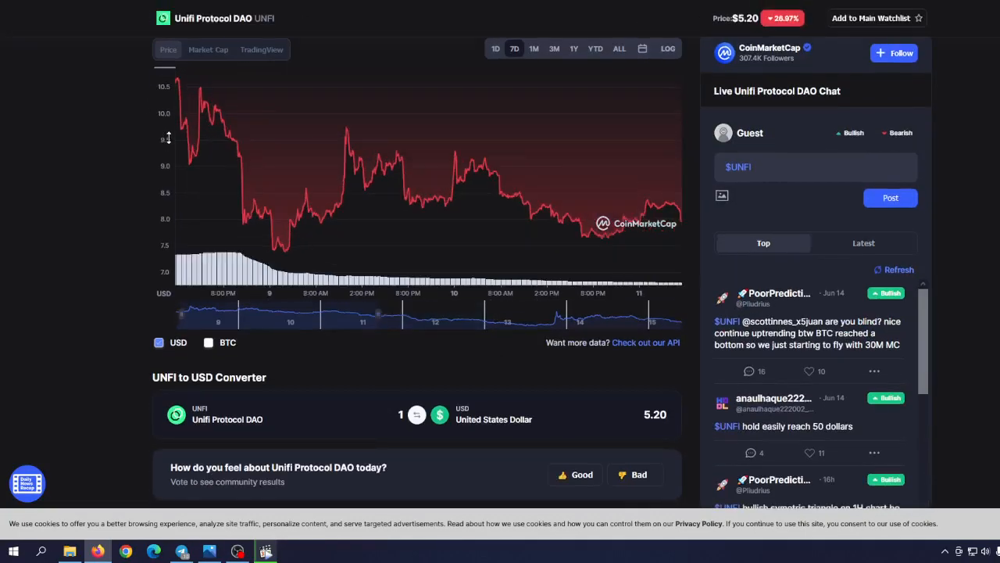
{"action": "scroll", "scroll_direction": "up", "scroll_amount": 3}
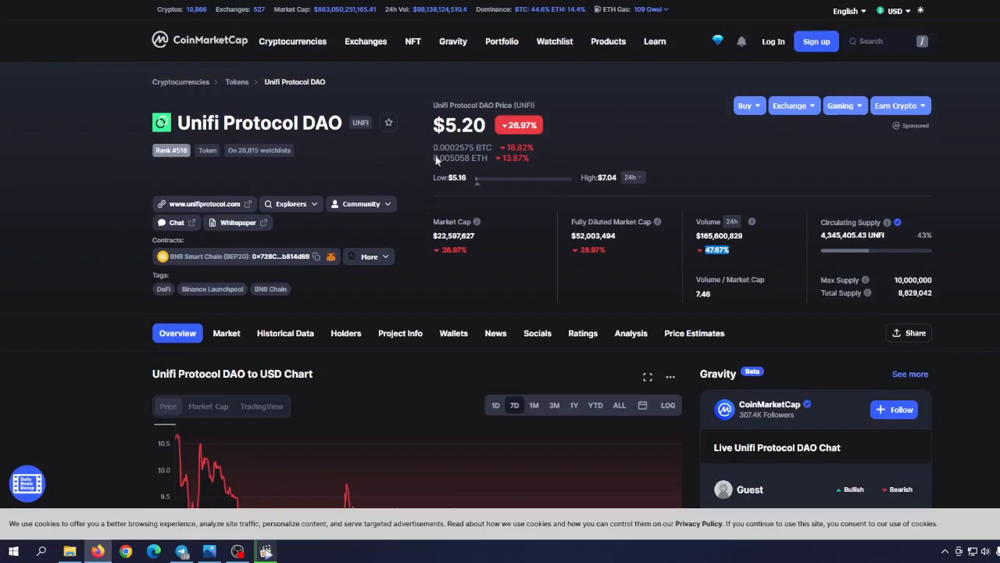
{"action": "scroll", "scroll_direction": "down", "scroll_amount": 3}
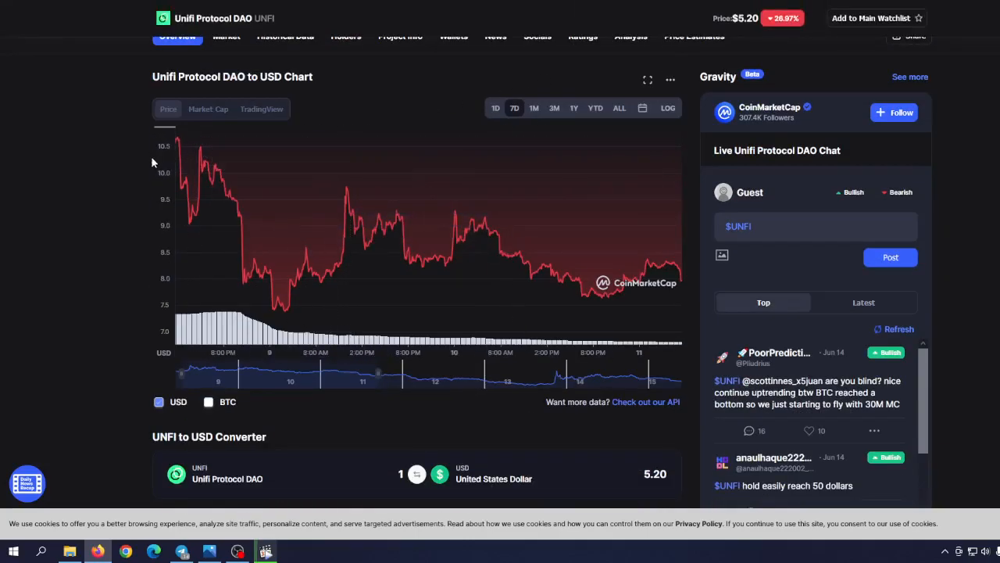
{"action": "scroll", "scroll_direction": "up", "scroll_amount": 3}
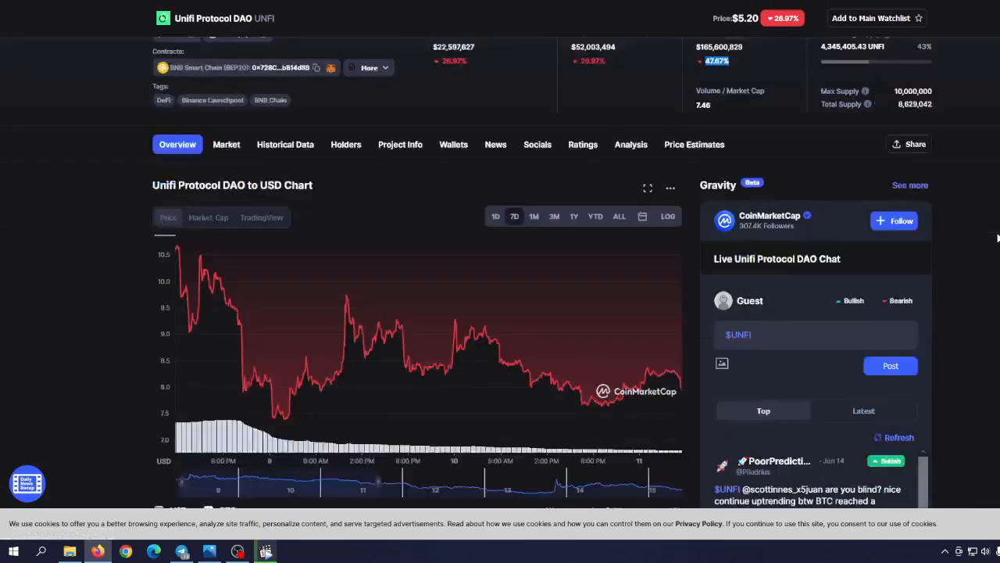
{"action": "scroll", "scroll_direction": "down", "scroll_amount": 3}
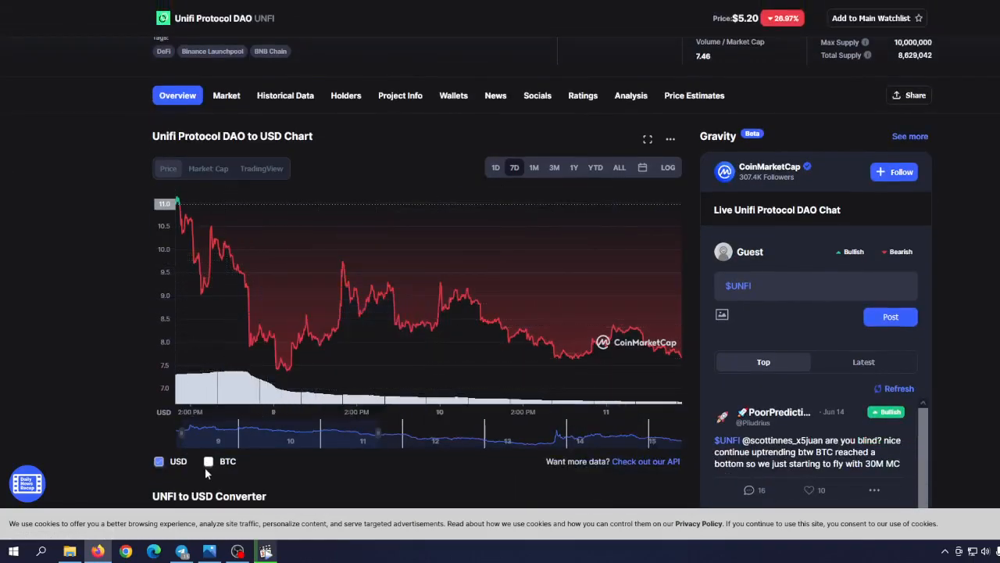
{"action": "left_click", "coordinate": [208, 461]}
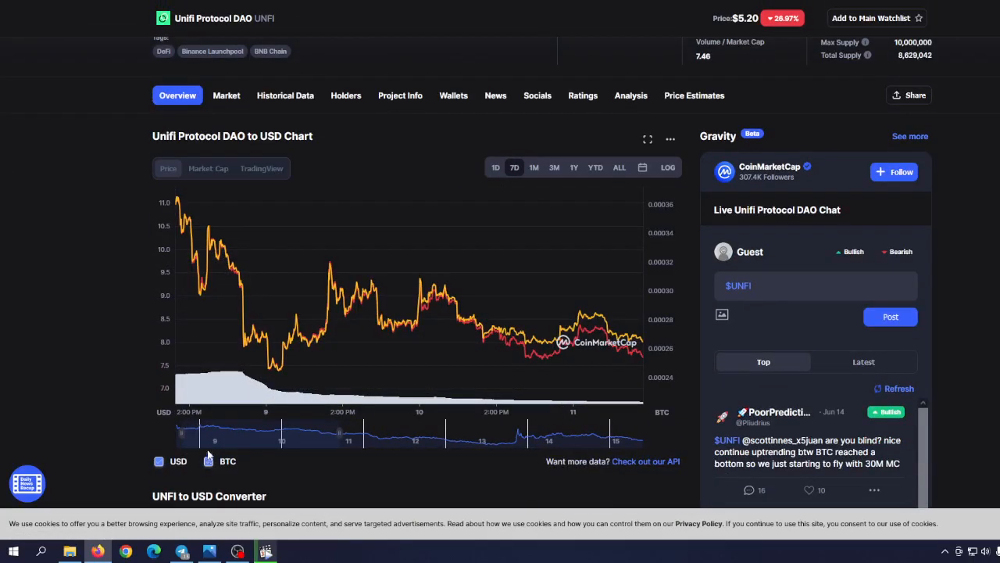
View one month, then one day of USD prices, and remove BTC
{"action": "left_click", "coordinate": [533, 167]}
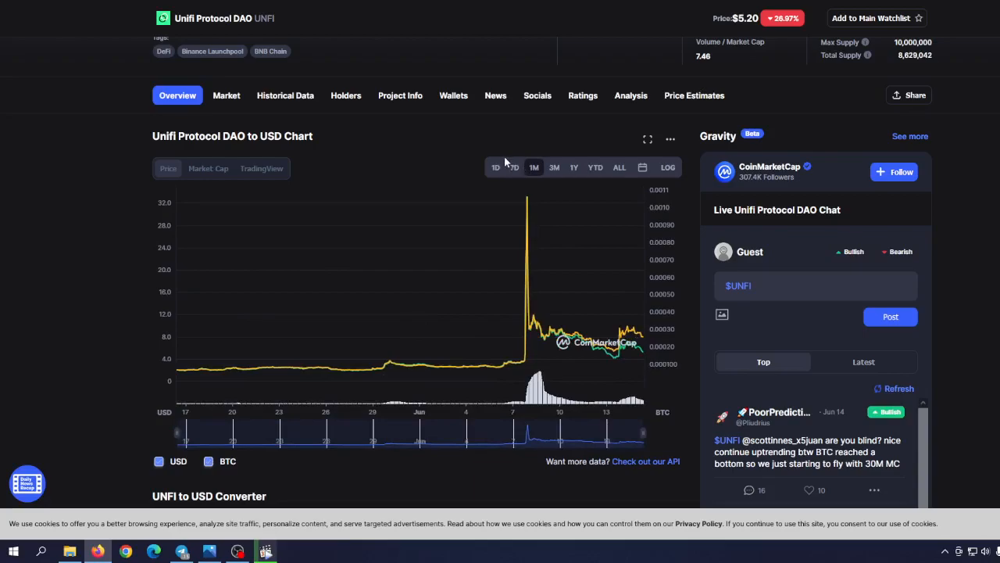
{"action": "left_click", "coordinate": [495, 167]}
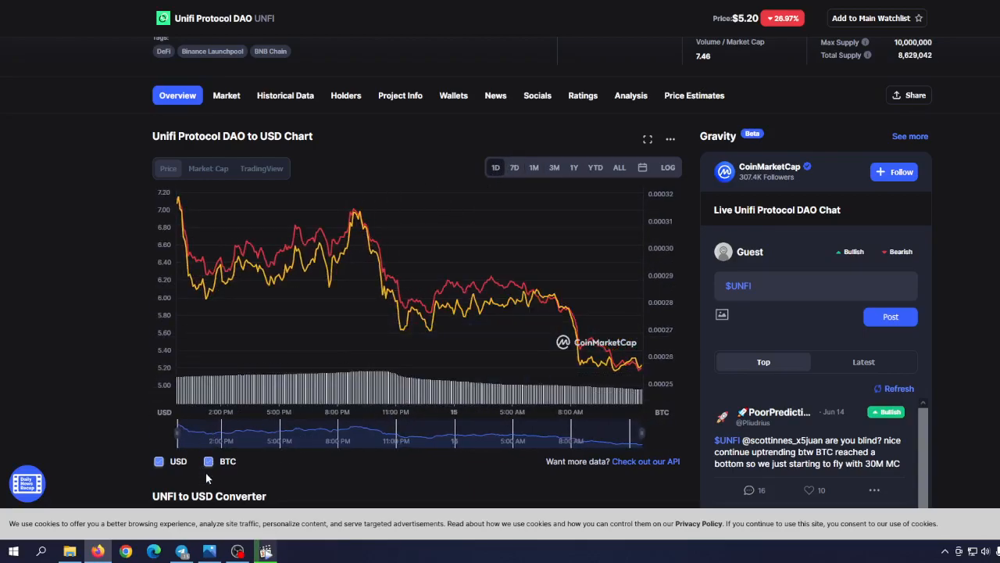
{"action": "left_click", "coordinate": [208, 461]}
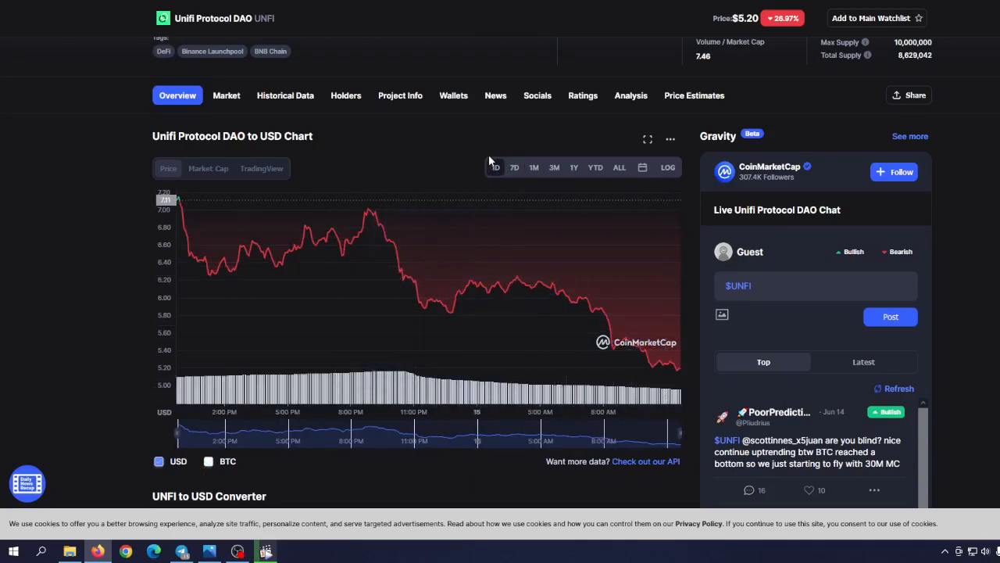
Set the UNFI chart back to the 7-day range
{"action": "left_click", "coordinate": [514, 167]}
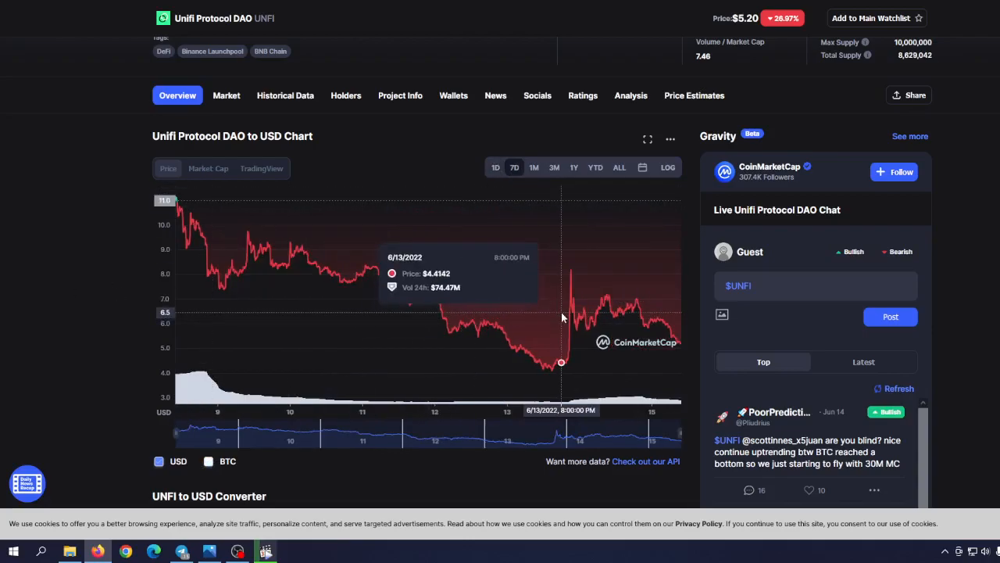
{"action": "mouse_move", "coordinate": [573, 279]}
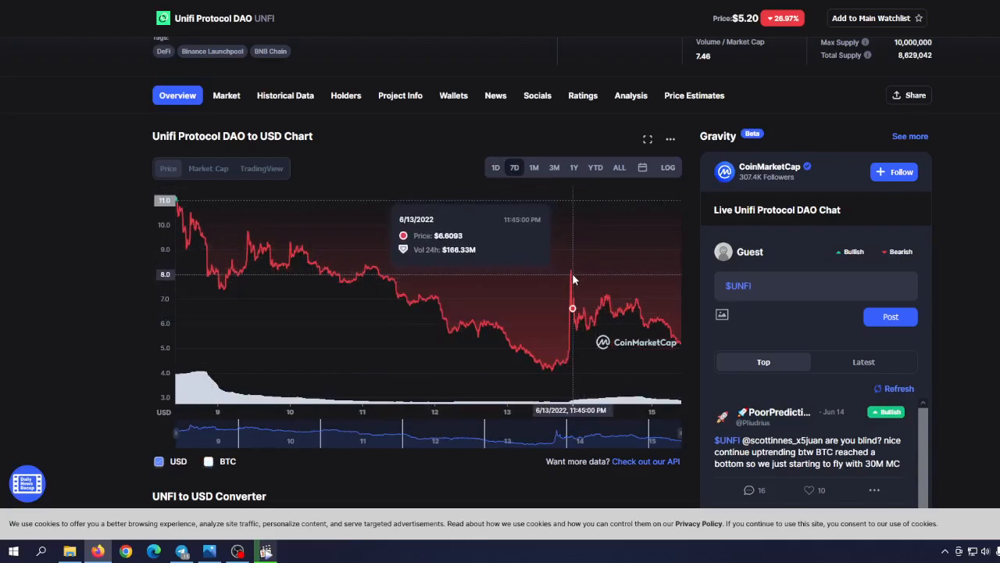
{"action": "mouse_move", "coordinate": [529, 296]}
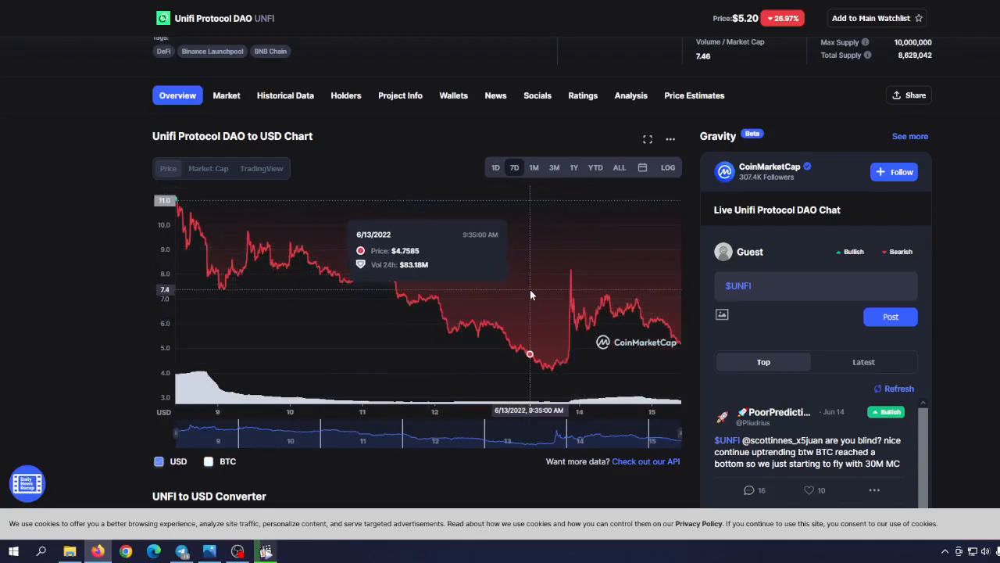
{"action": "mouse_move", "coordinate": [570, 344]}
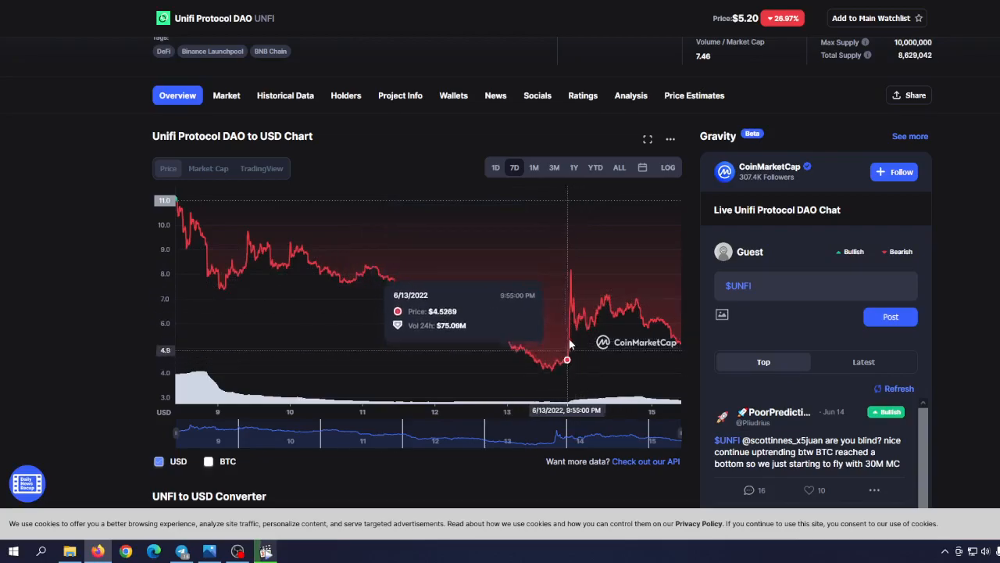
{"action": "mouse_move", "coordinate": [561, 345]}
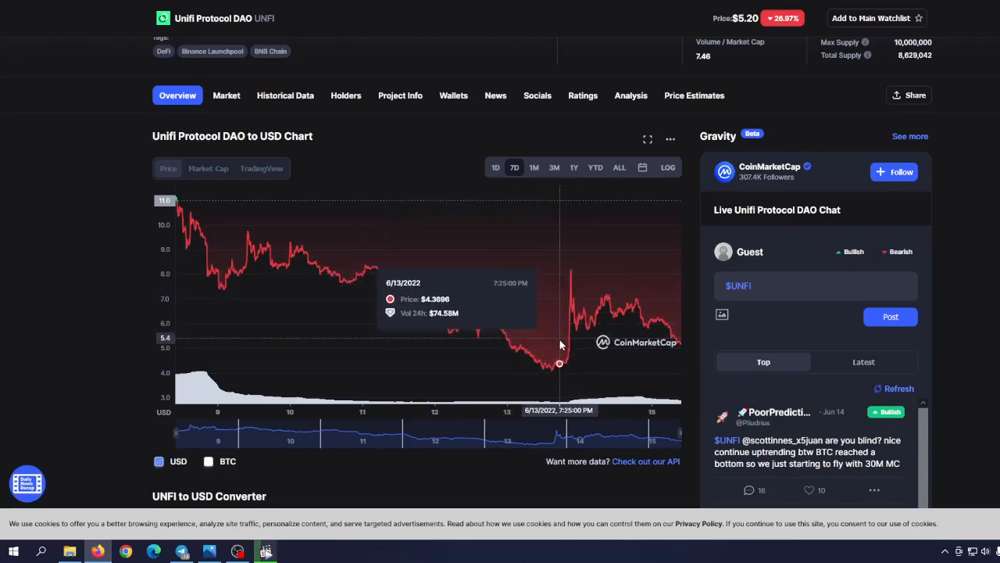
{"action": "mouse_move", "coordinate": [564, 362]}
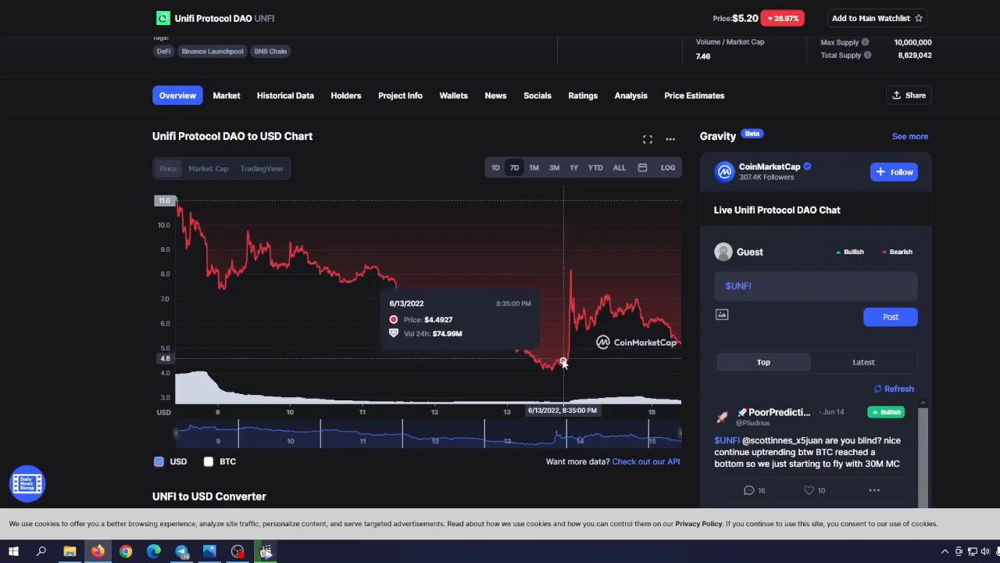
{"action": "mouse_move", "coordinate": [570, 272]}
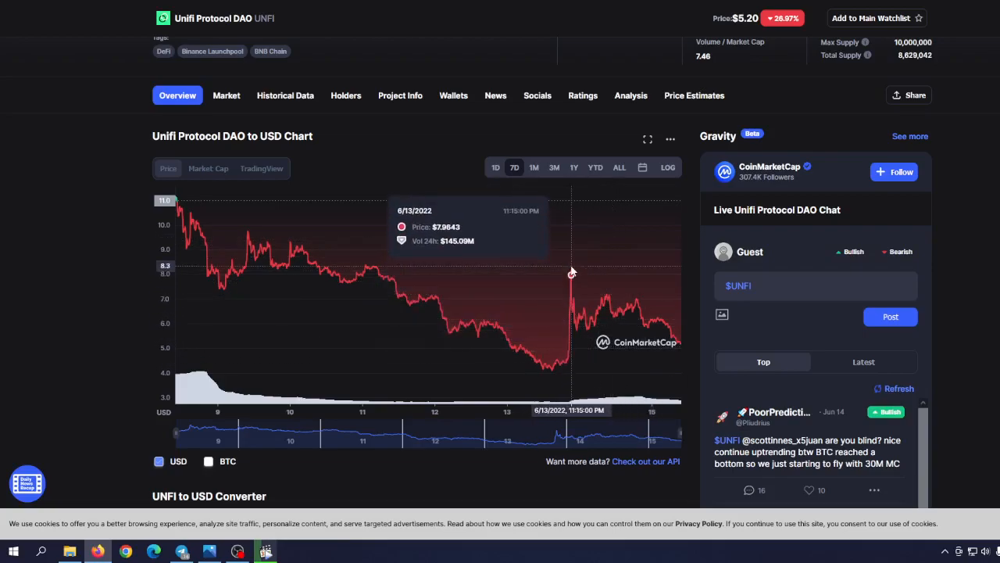
{"action": "mouse_move", "coordinate": [563, 364]}
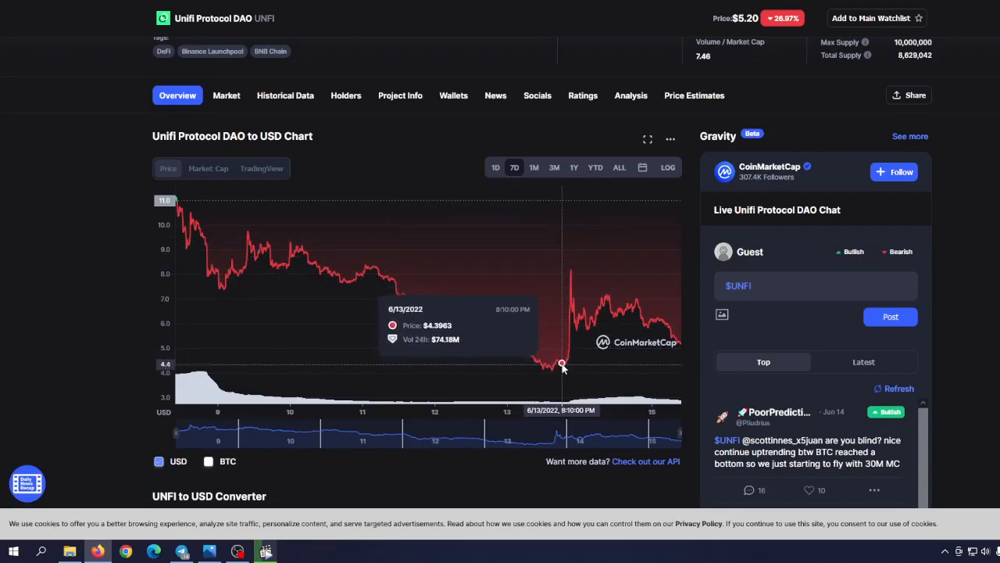
{"action": "scroll", "scroll_direction": "up", "scroll_amount": 3}
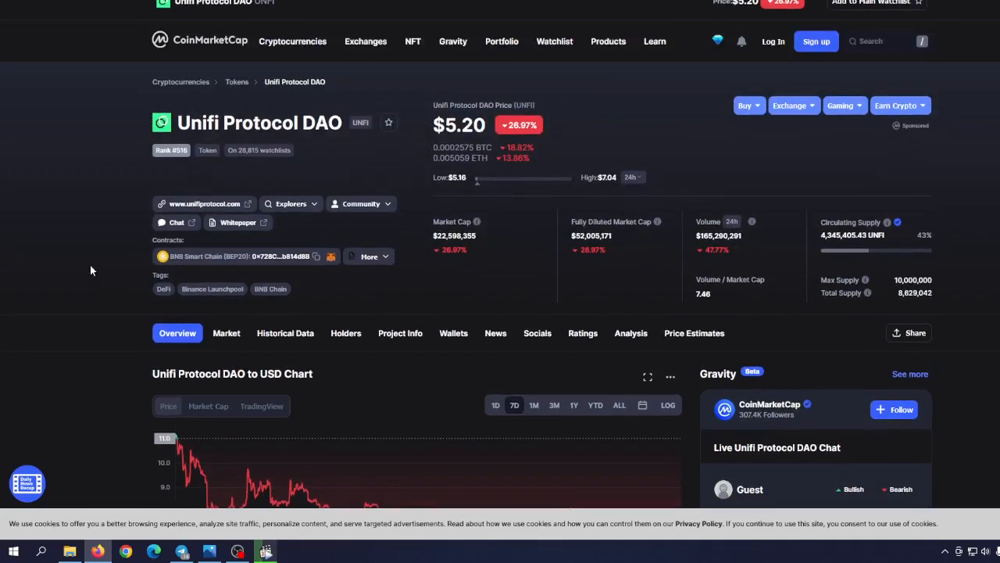
{"action": "scroll", "scroll_direction": "down", "scroll_amount": 3}
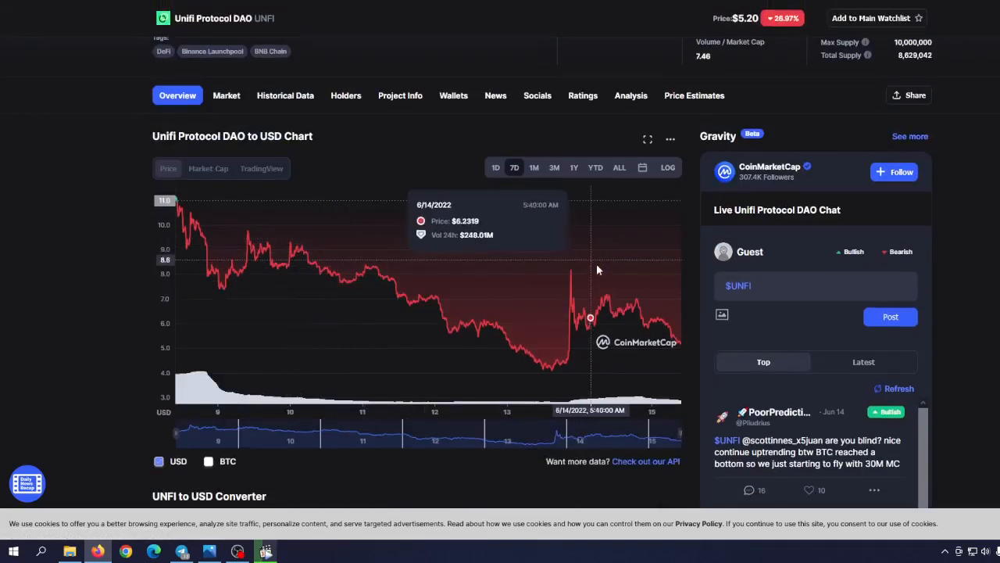
{"action": "mouse_move", "coordinate": [570, 262]}
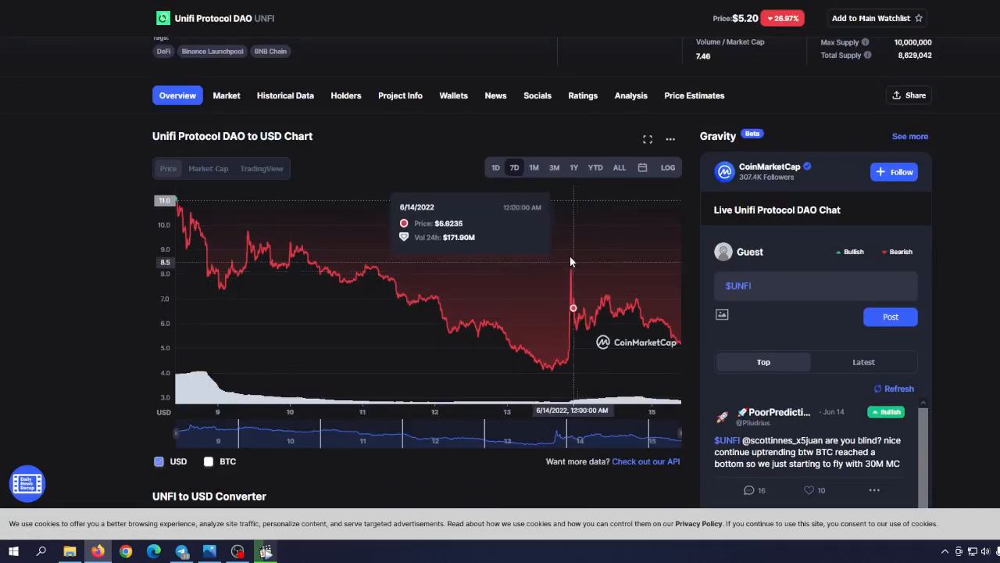
{"action": "mouse_move", "coordinate": [573, 272]}
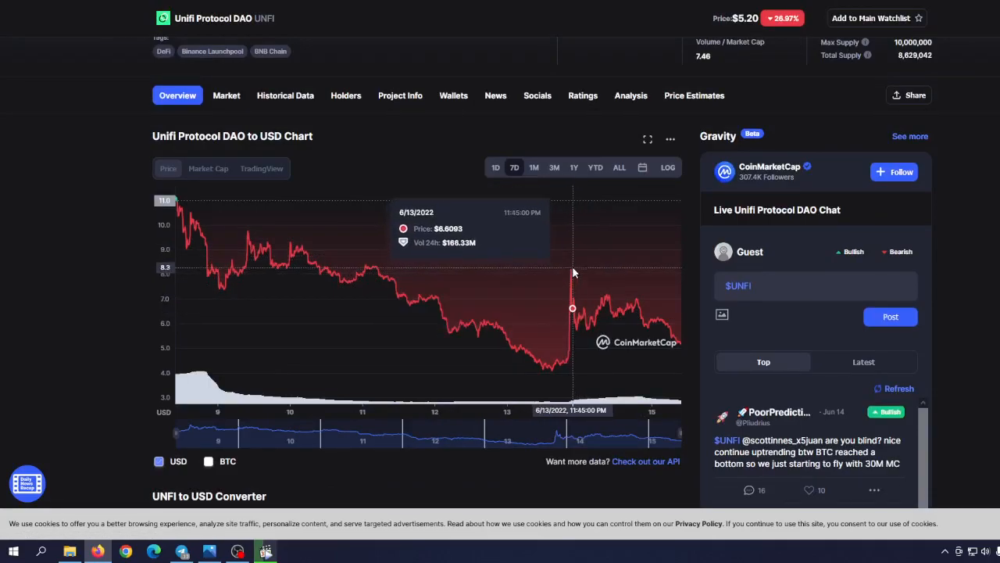
{"action": "mouse_move", "coordinate": [569, 265]}
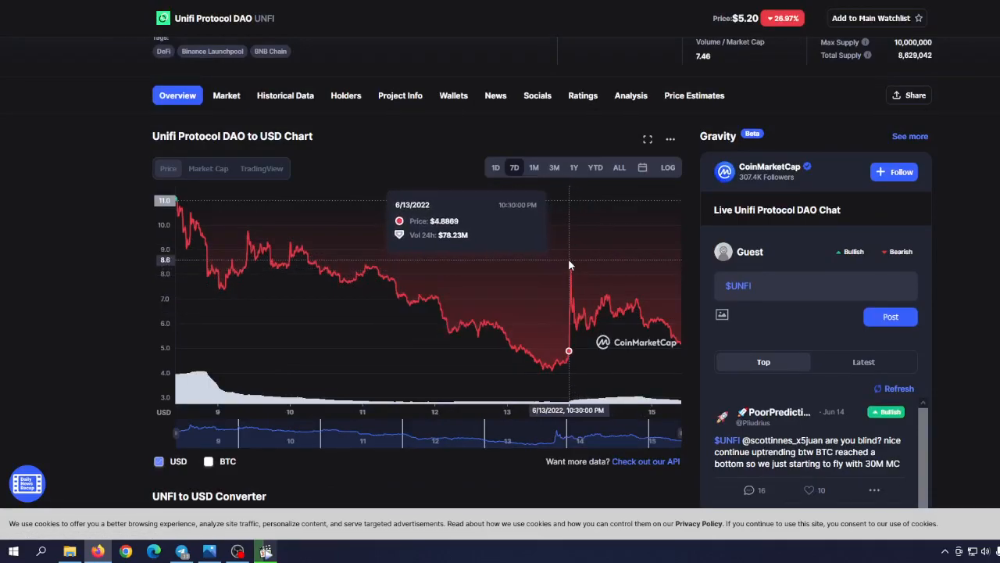
{"action": "mouse_move", "coordinate": [336, 334]}
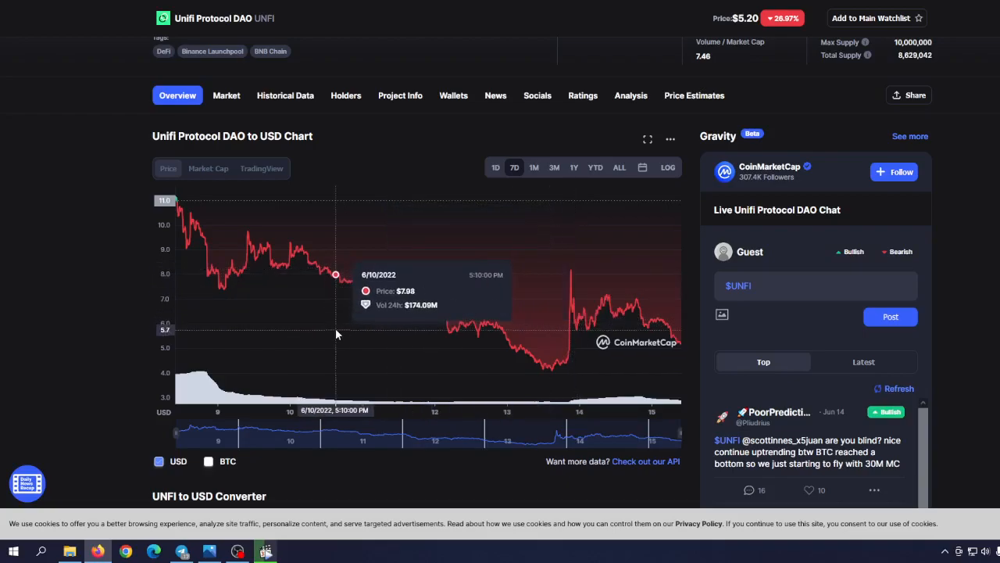
{"action": "mouse_move", "coordinate": [595, 377]}
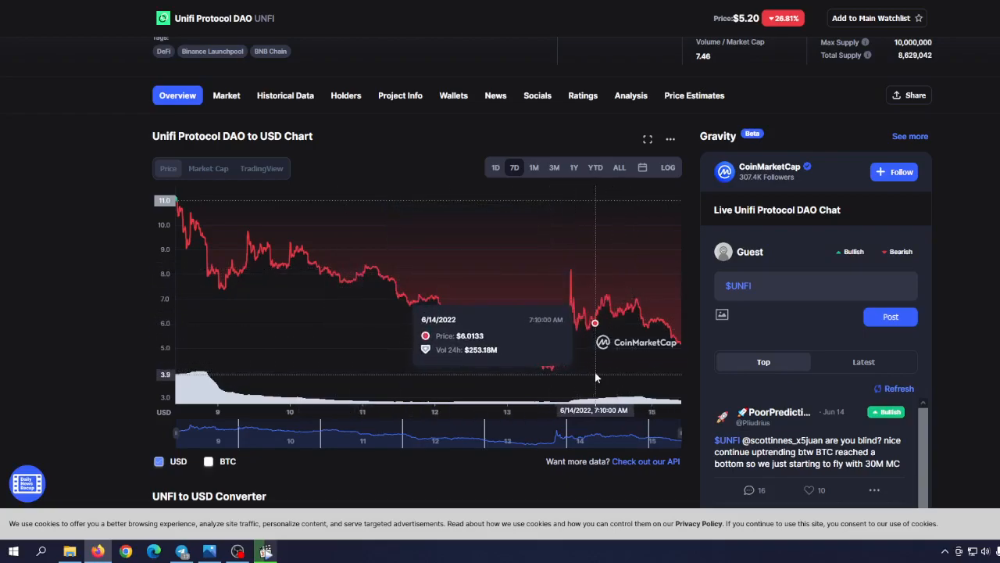
{"action": "mouse_move", "coordinate": [639, 336]}
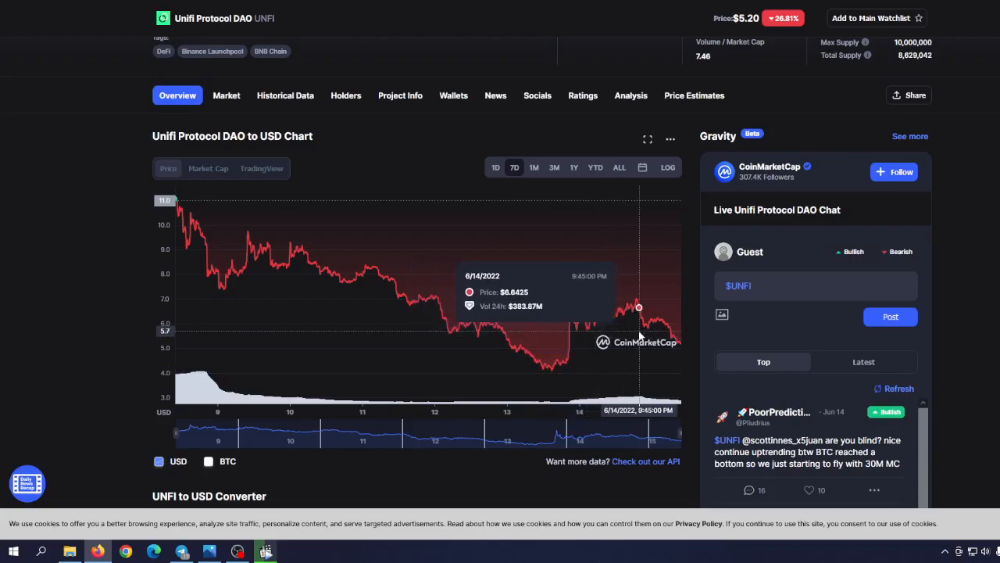
{"action": "mouse_move", "coordinate": [646, 324]}
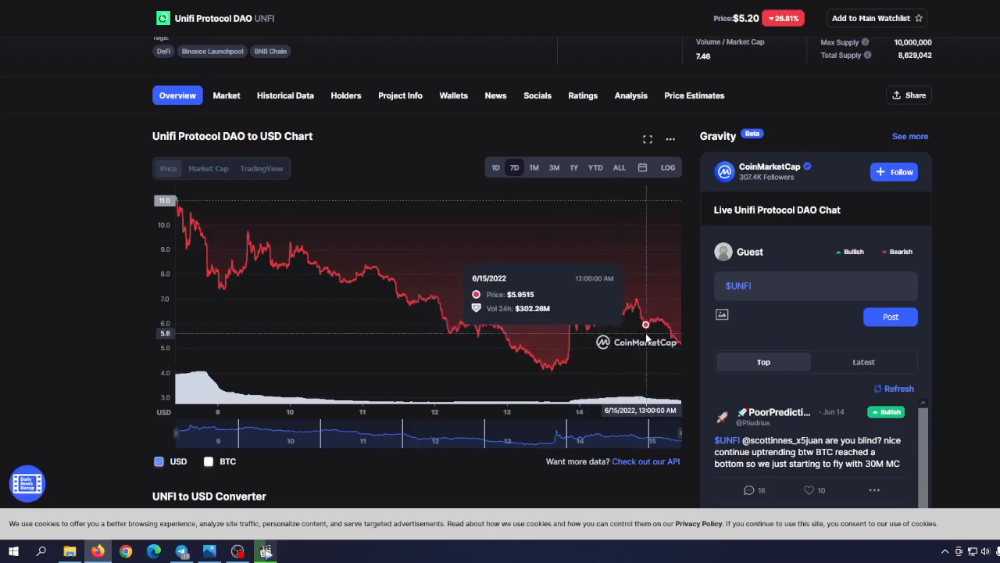
{"action": "mouse_move", "coordinate": [660, 347]}
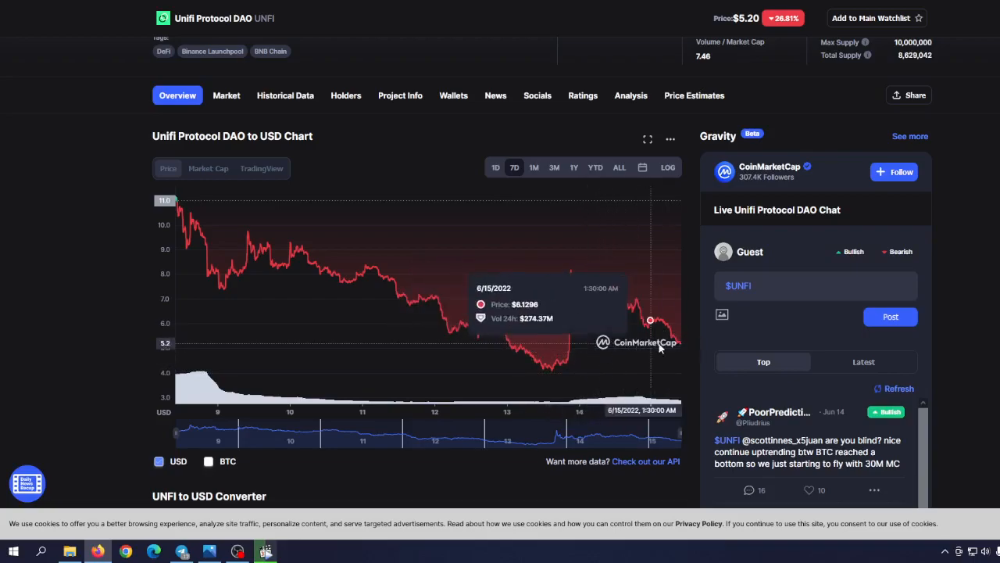
{"action": "mouse_move", "coordinate": [618, 328]}
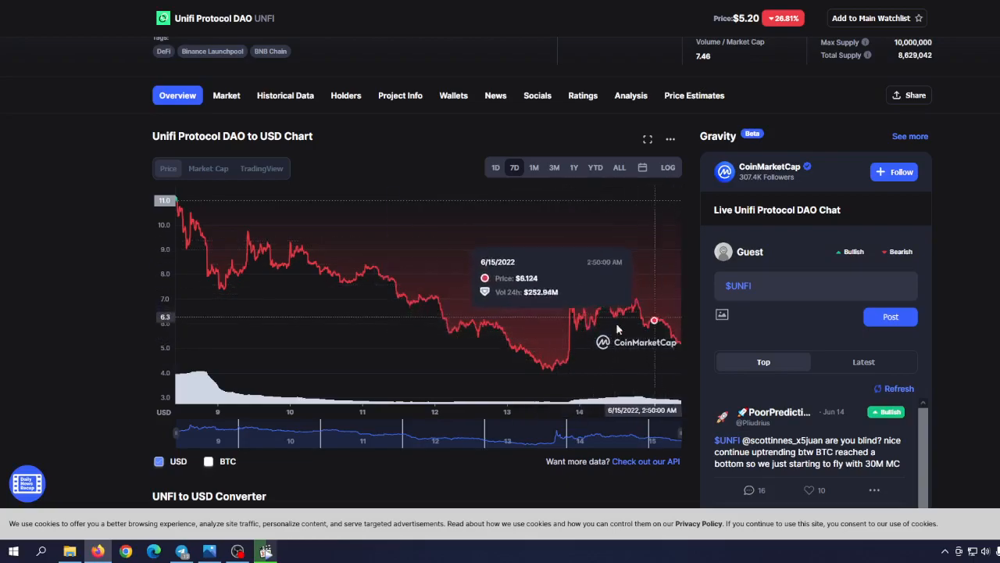
{"action": "mouse_move", "coordinate": [551, 328]}
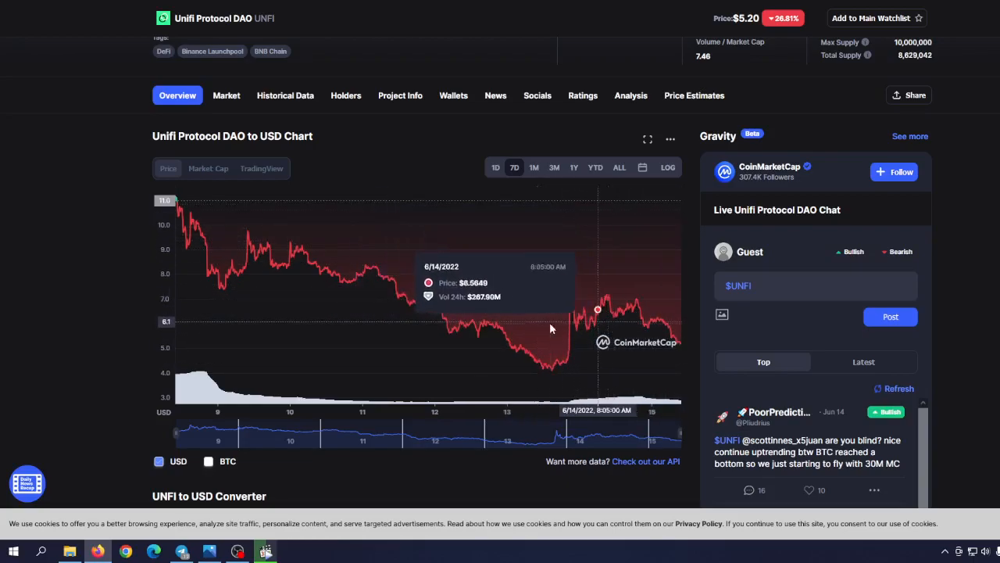
{"action": "mouse_move", "coordinate": [570, 345]}
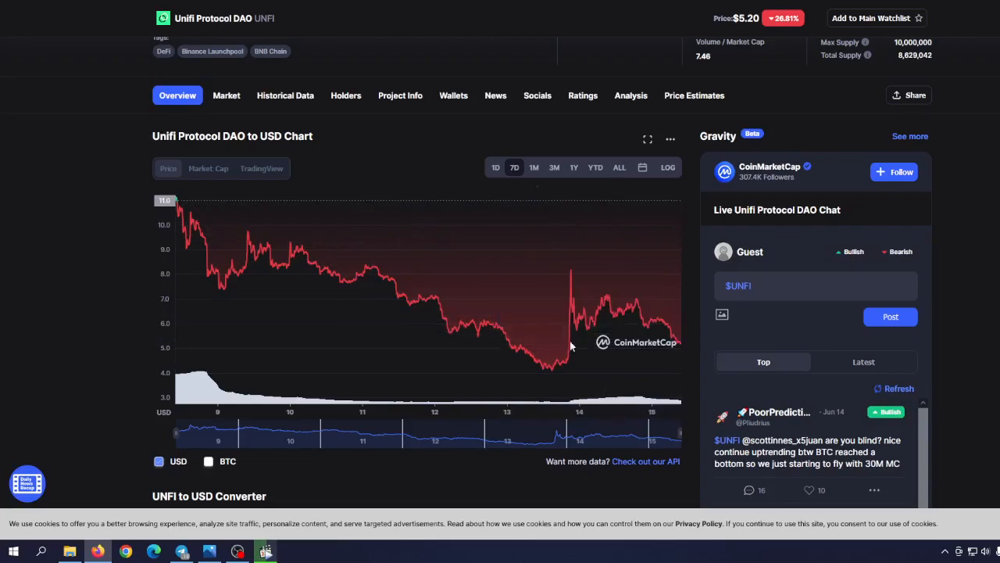
{"action": "mouse_move", "coordinate": [711, 353]}
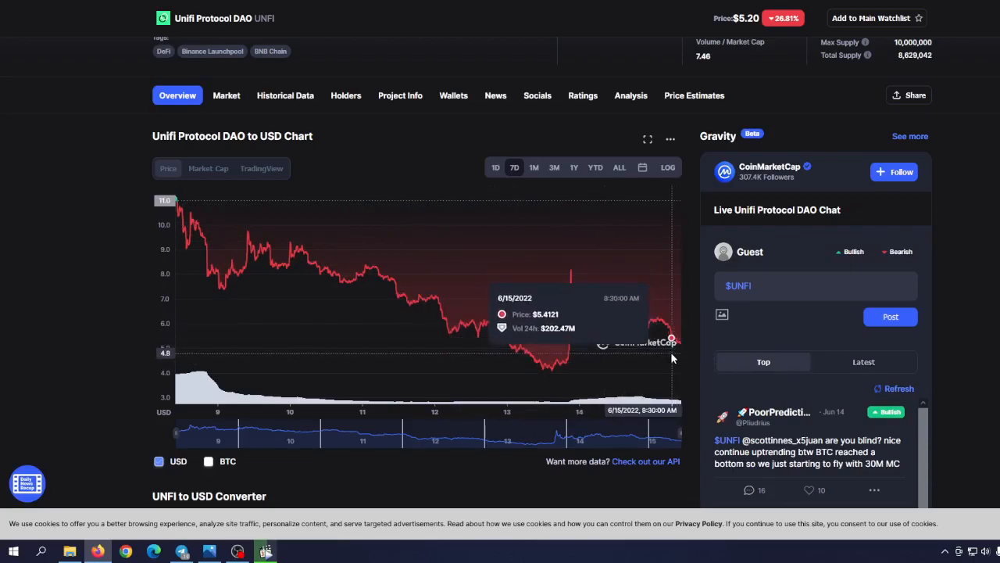
{"action": "scroll", "scroll_direction": "up", "scroll_amount": 3}
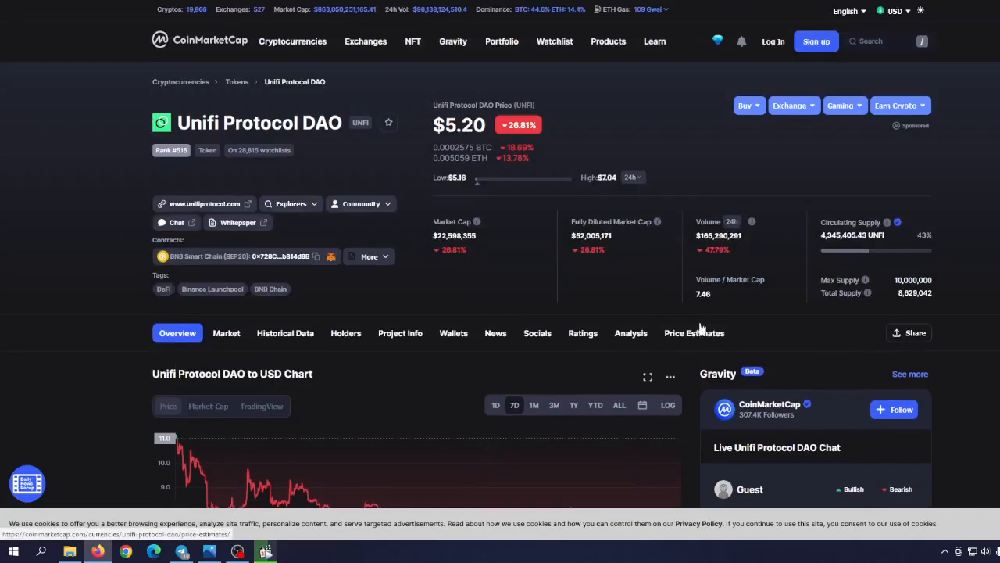